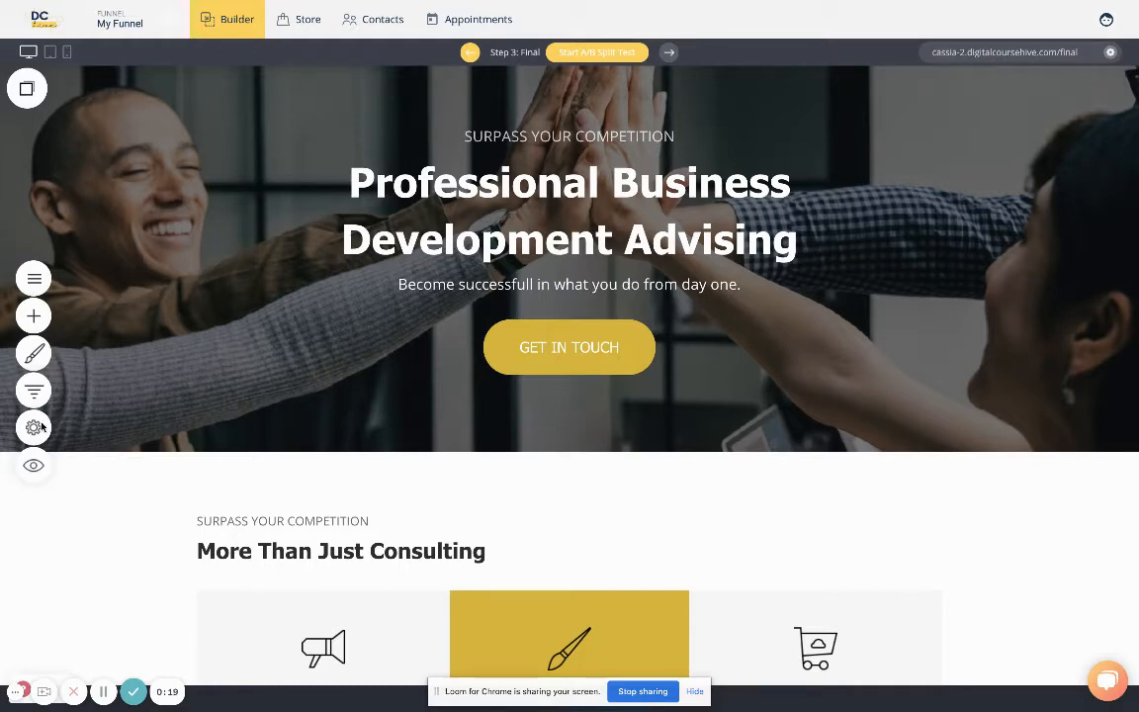
- Connect digitalcourserevolution.com as an existing custom domain in the funnel's Domains settings
click(32, 427)
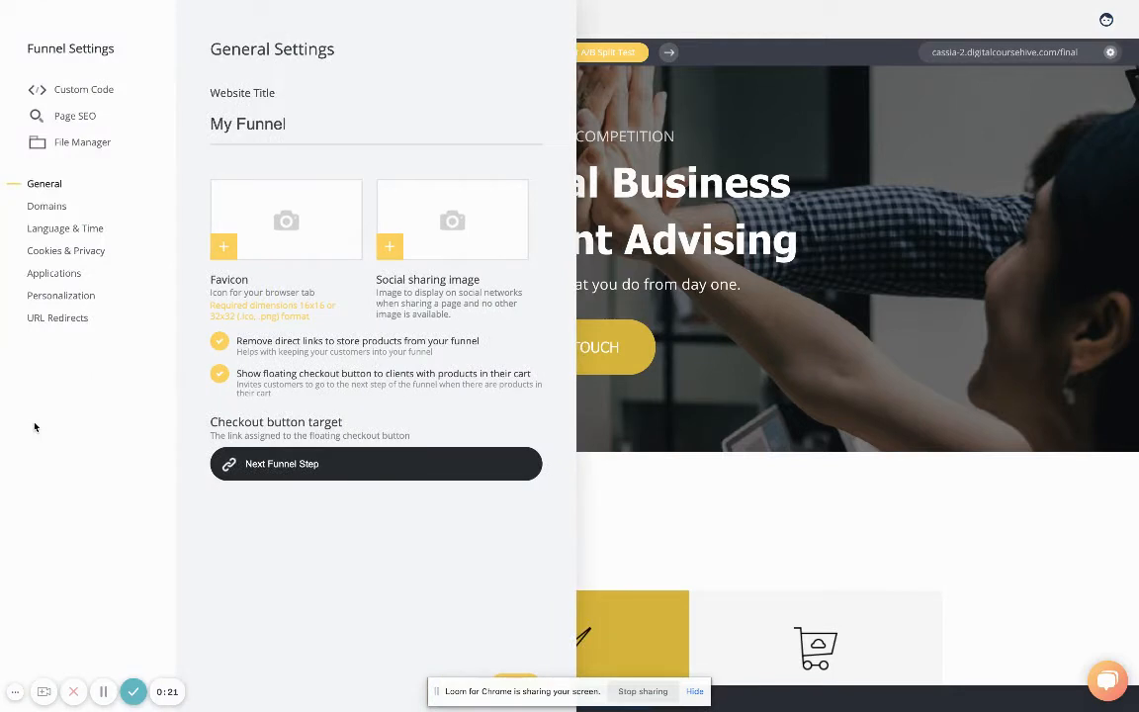
click(47, 205)
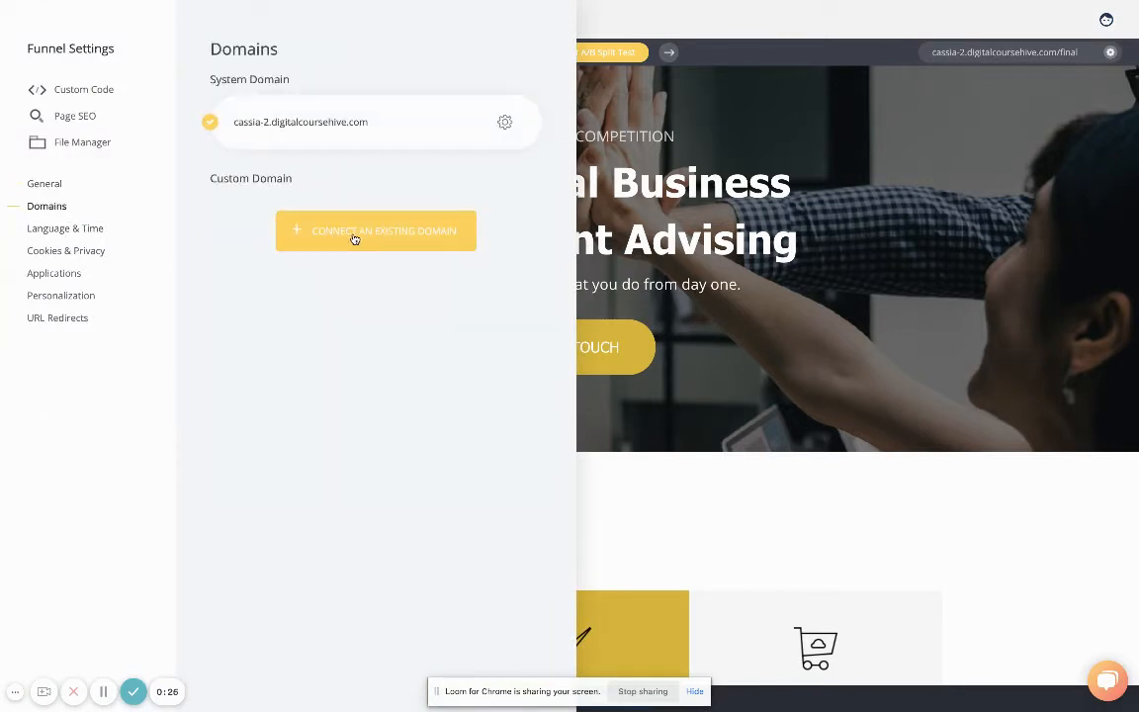
click(375, 229)
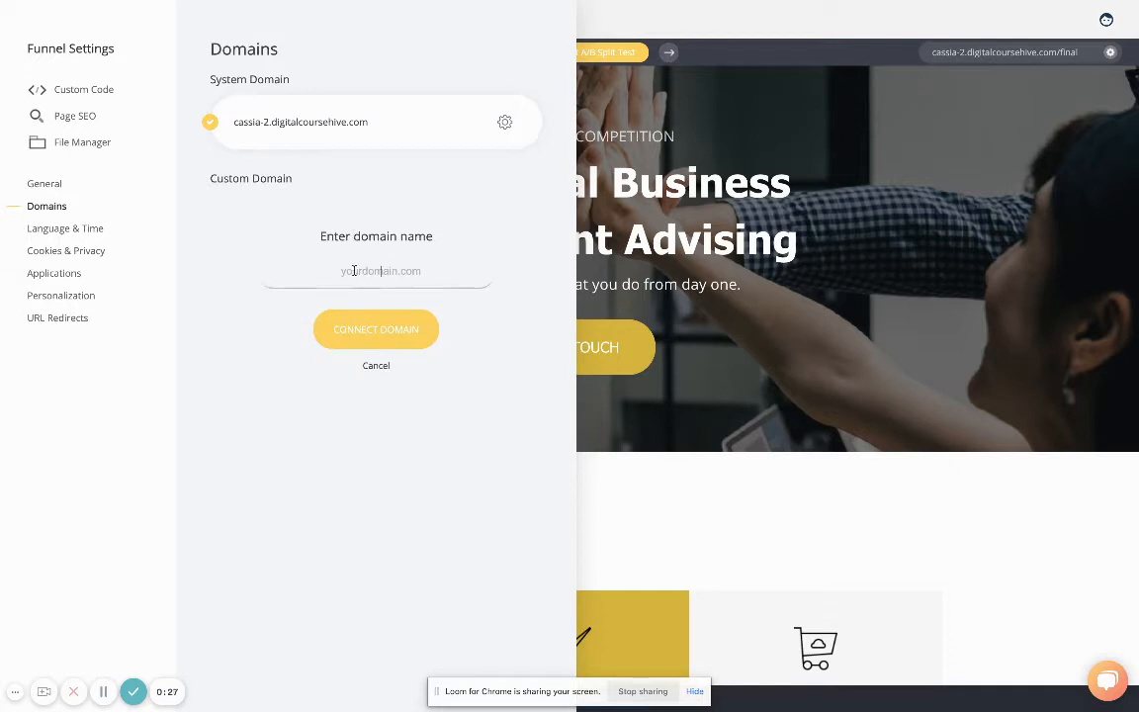
text(digitalcourserevolution.com)
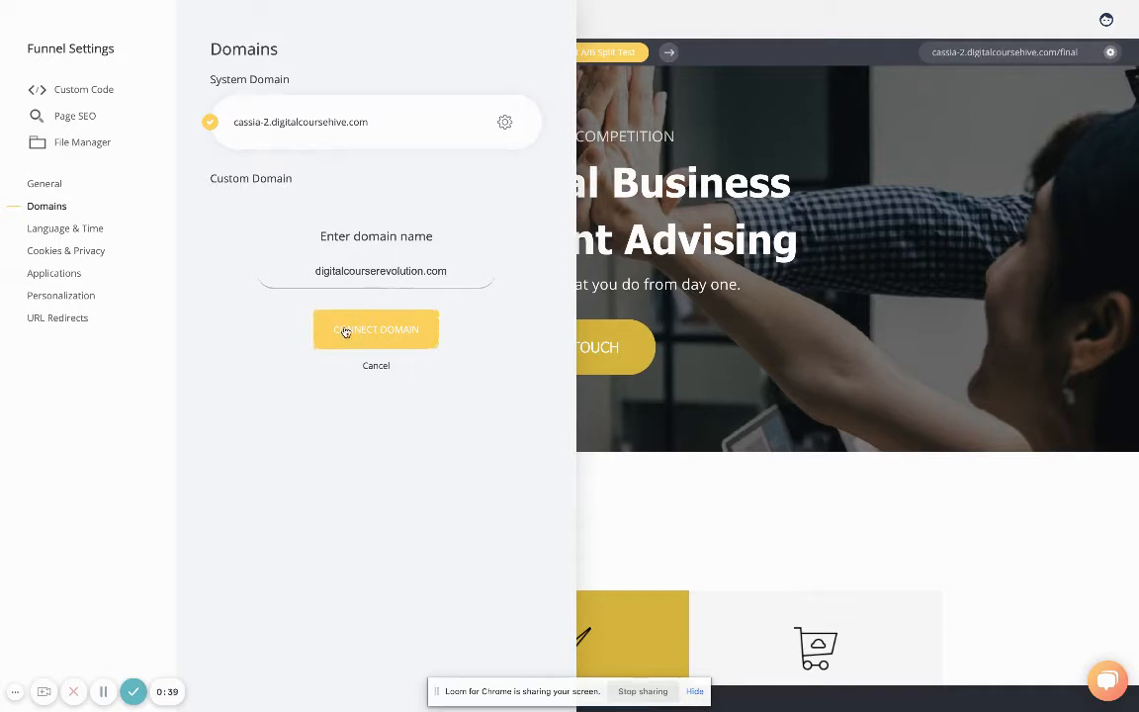
click(376, 328)
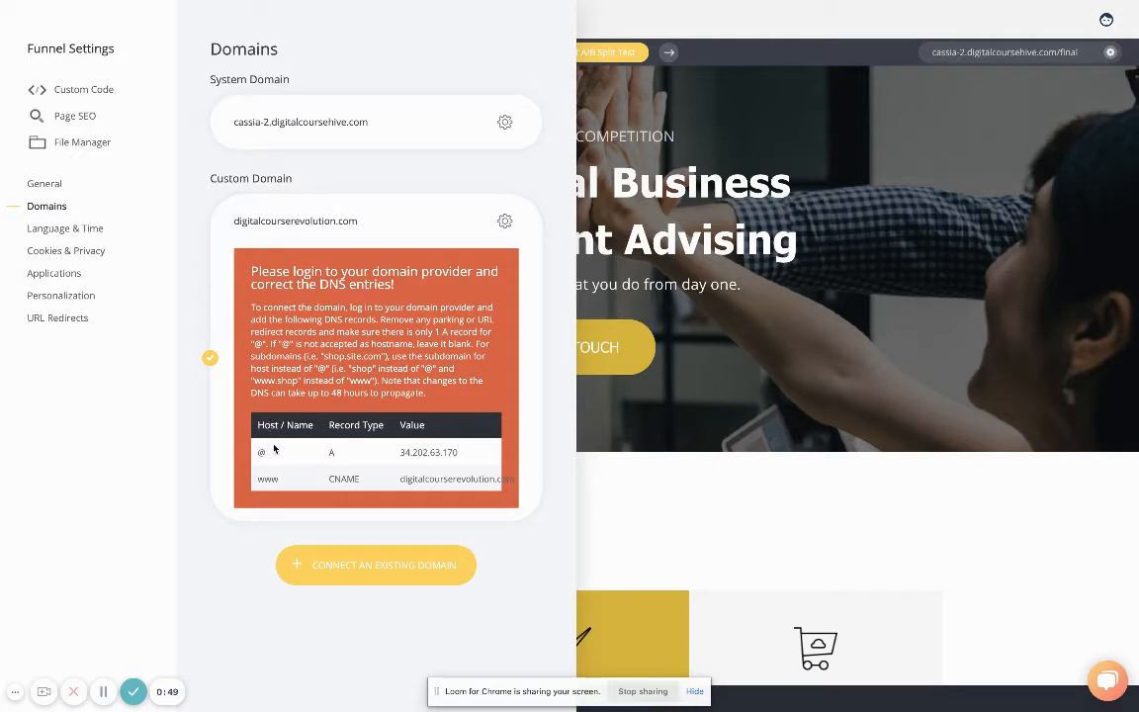
mouse_move(304, 476)
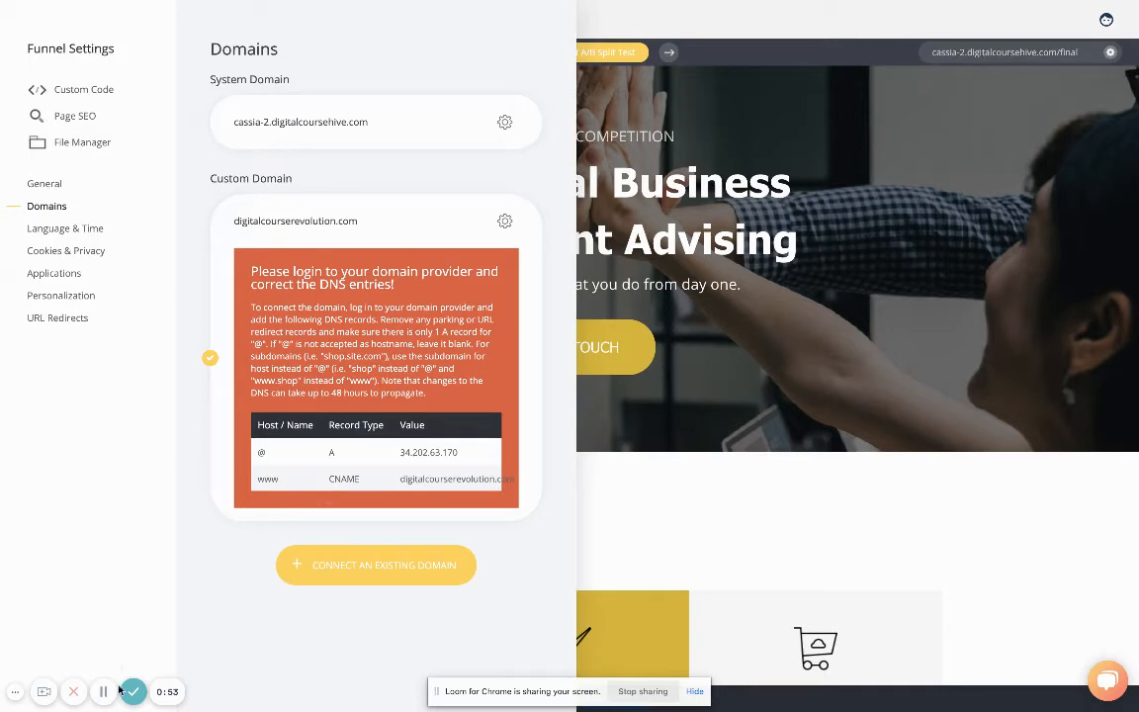
mouse_move(201, 532)
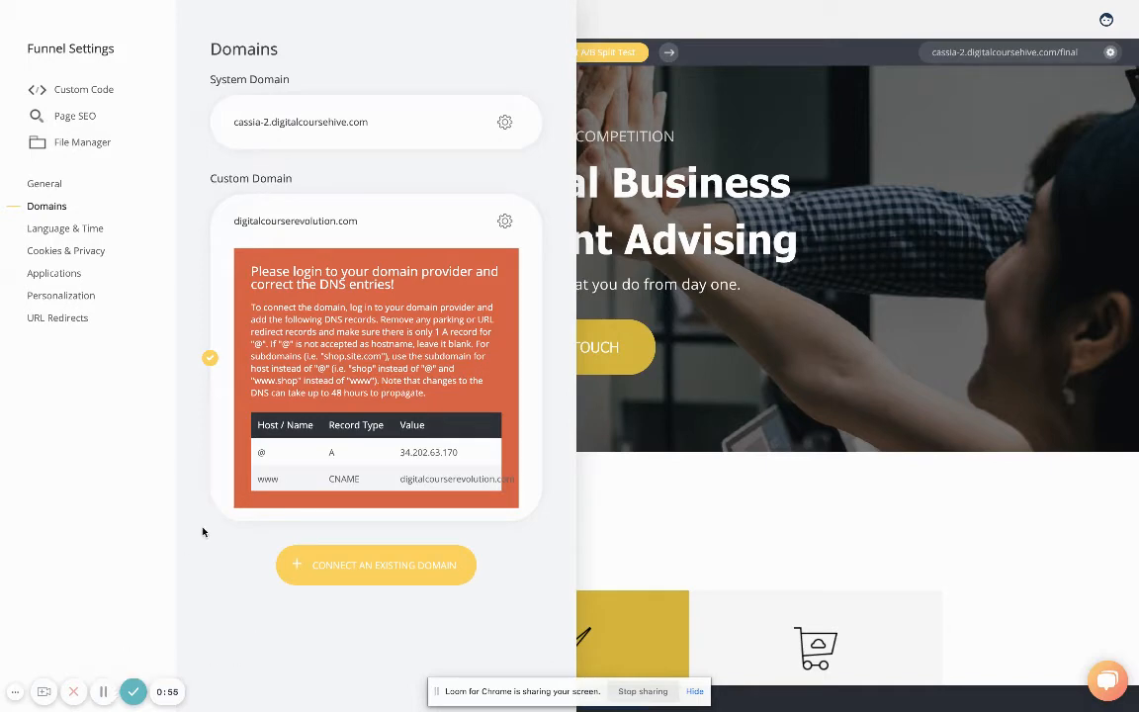
mouse_move(113, 656)
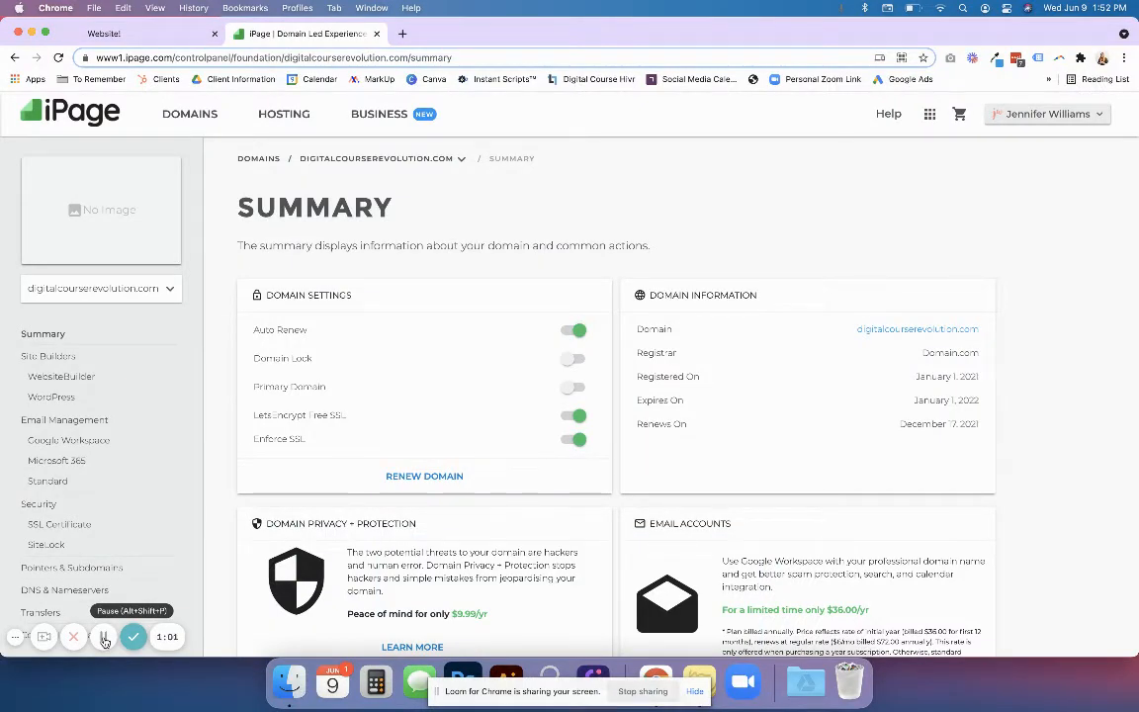
- Scroll through the iPage Summary page and sidebar for digitalcourserevolution.com
scroll(down, 3)
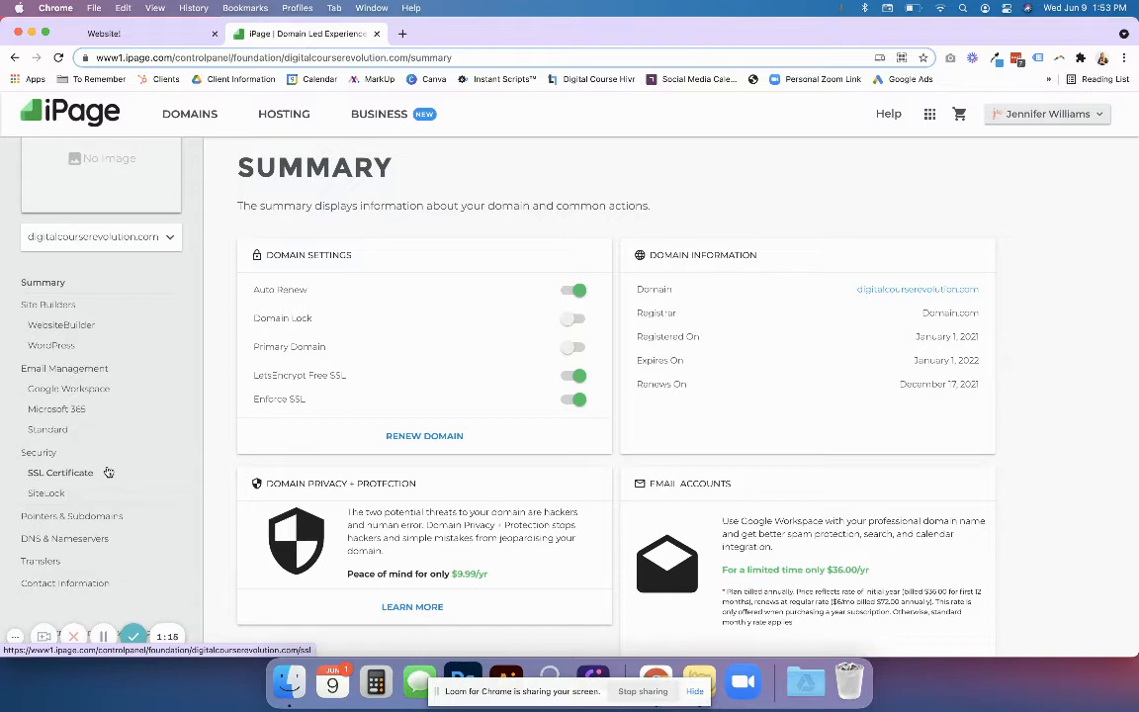
scroll(down, 3)
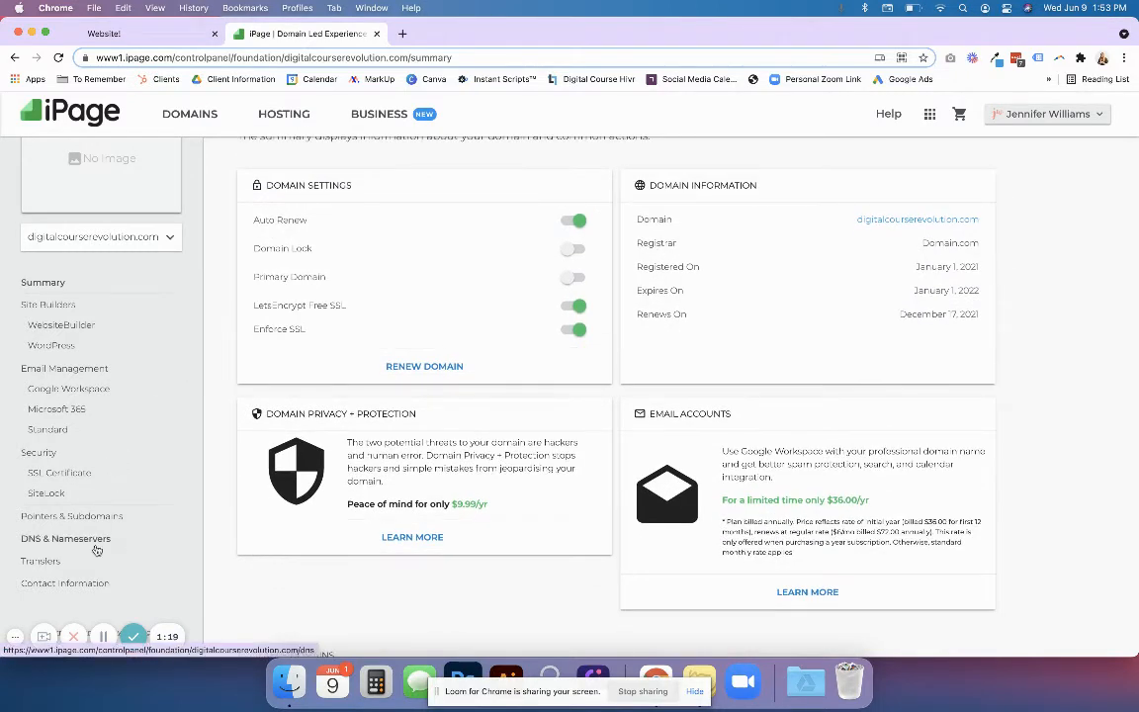
scroll(down, 3)
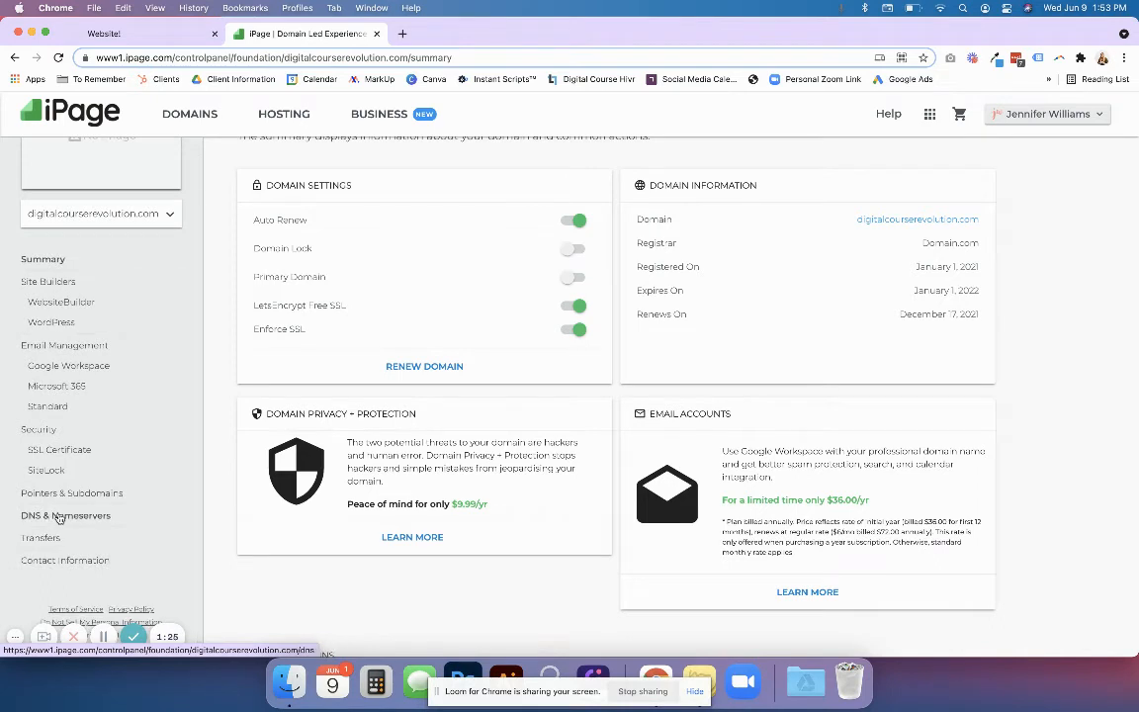
mouse_move(97, 522)
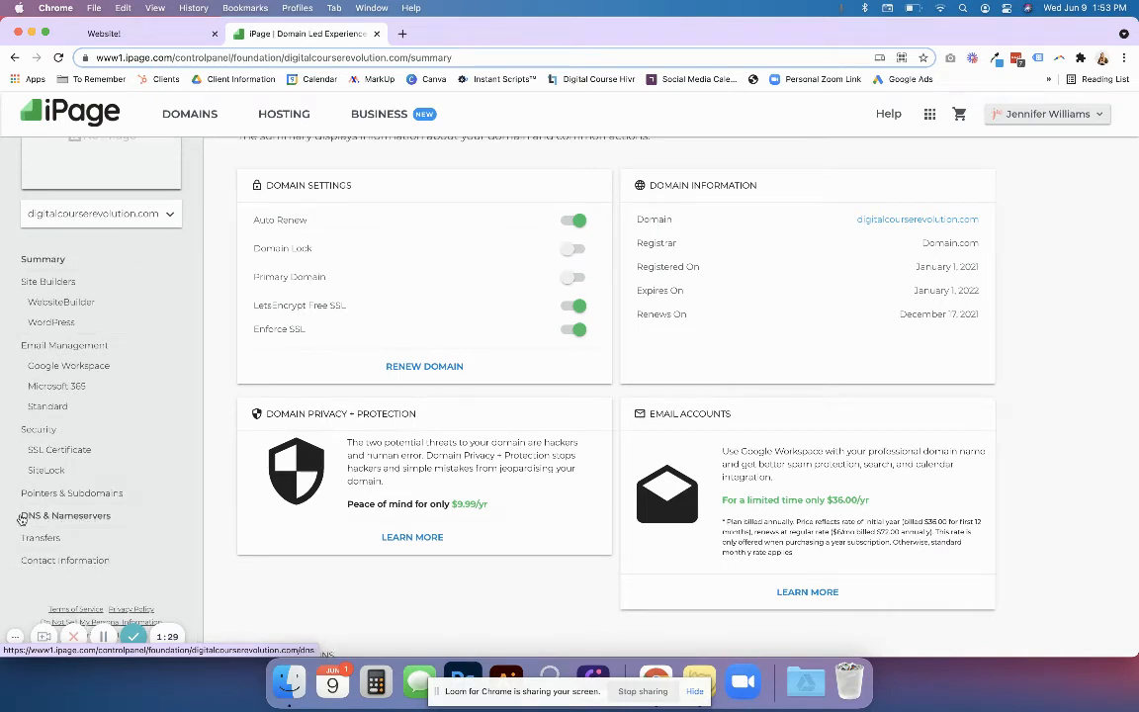
mouse_move(35, 514)
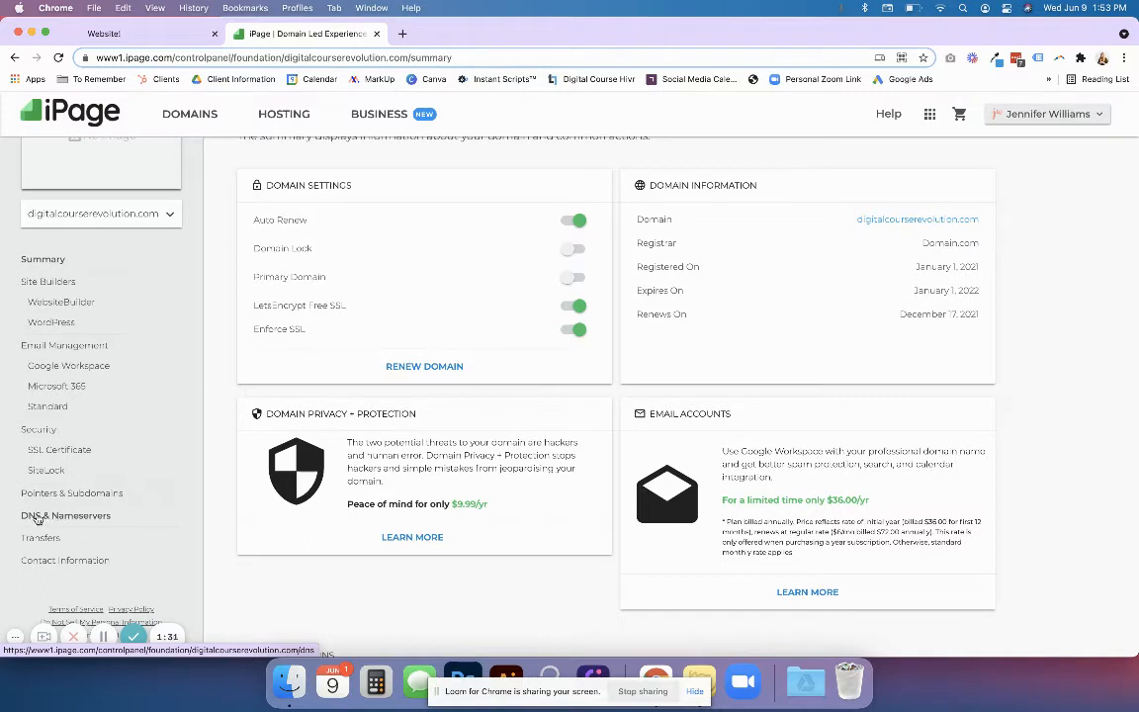
- Review the domain's DNS Records list under DNS & Nameservers, including A records at 66.96.147.114
click(65, 514)
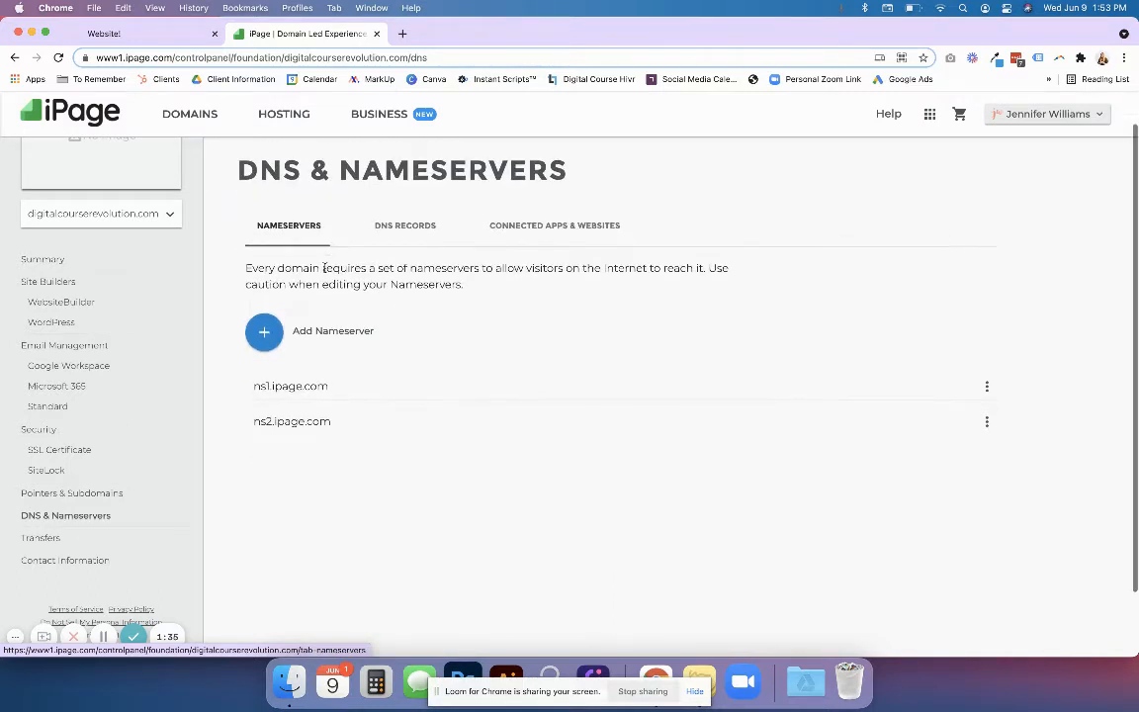
click(403, 226)
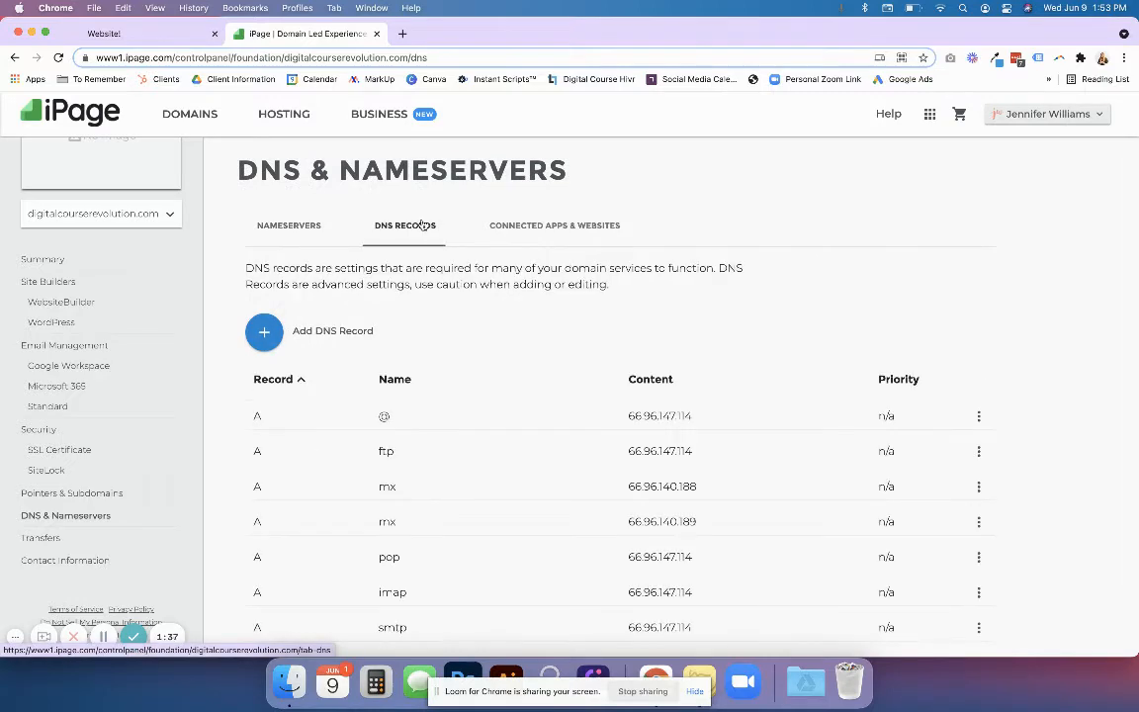
scroll(down, 3)
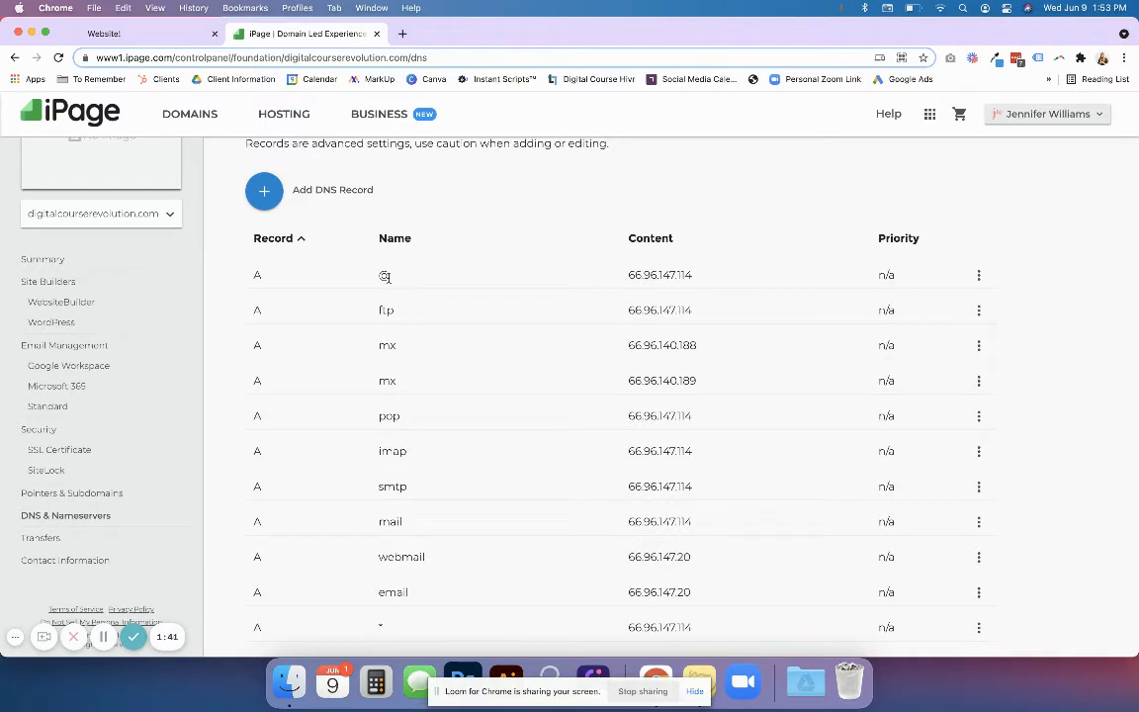
mouse_move(383, 275)
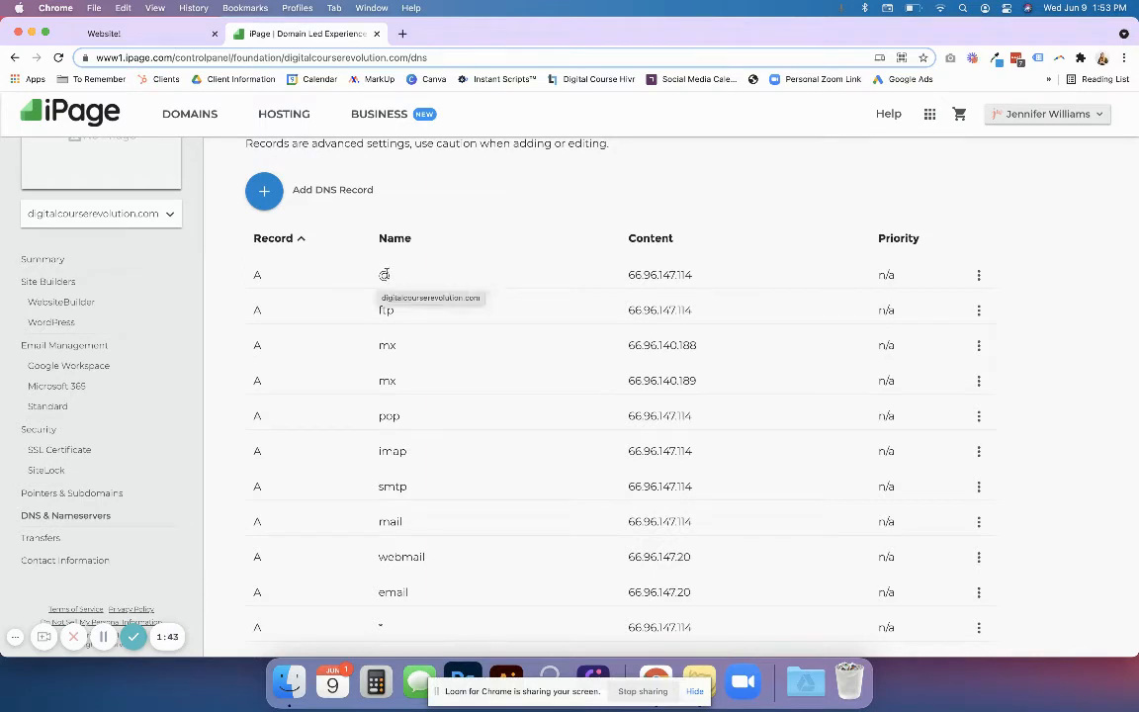
scroll(down, 3)
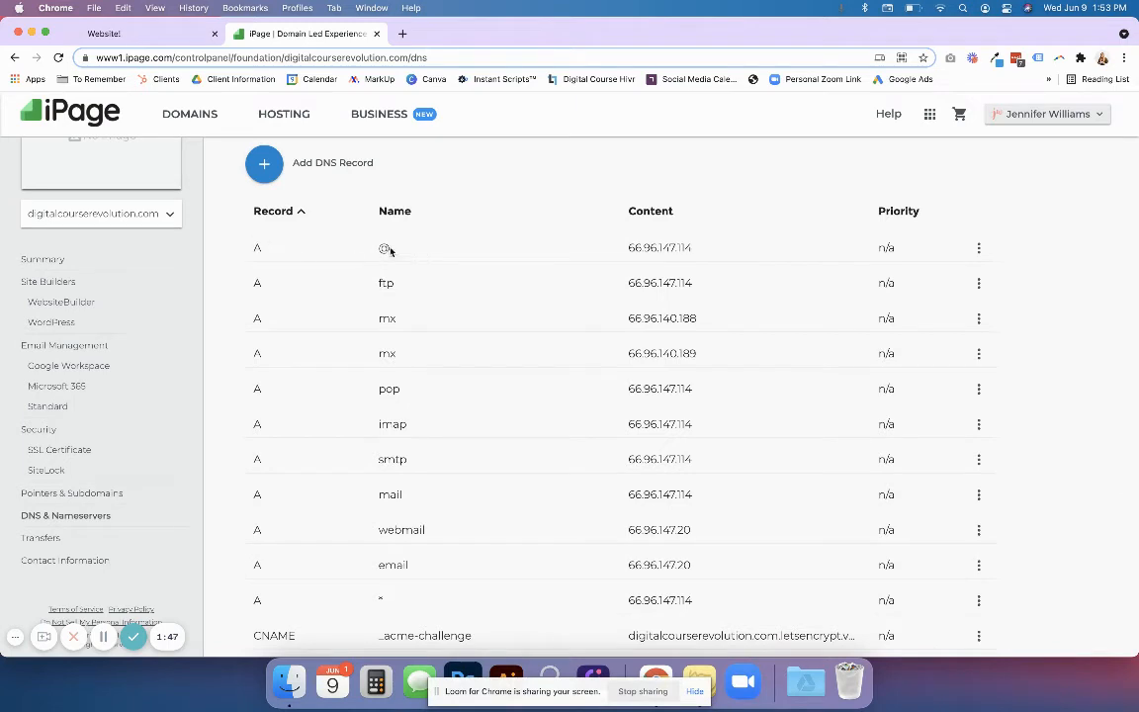
mouse_move(259, 253)
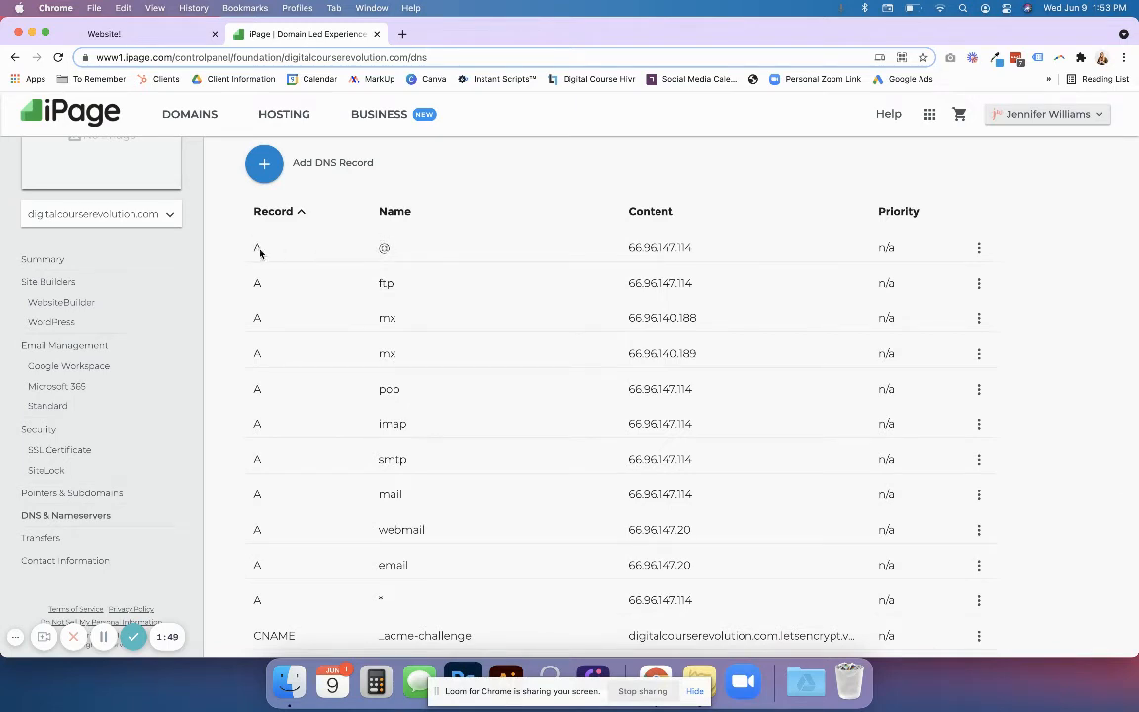
scroll(down, 3)
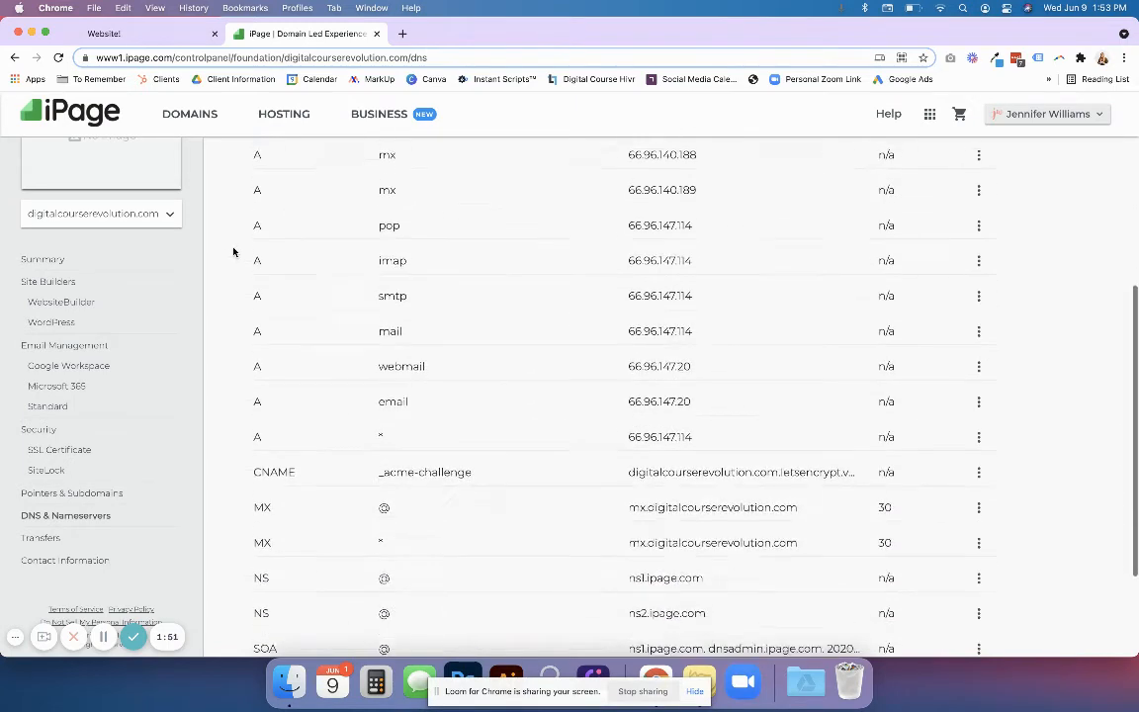
scroll(down, 3)
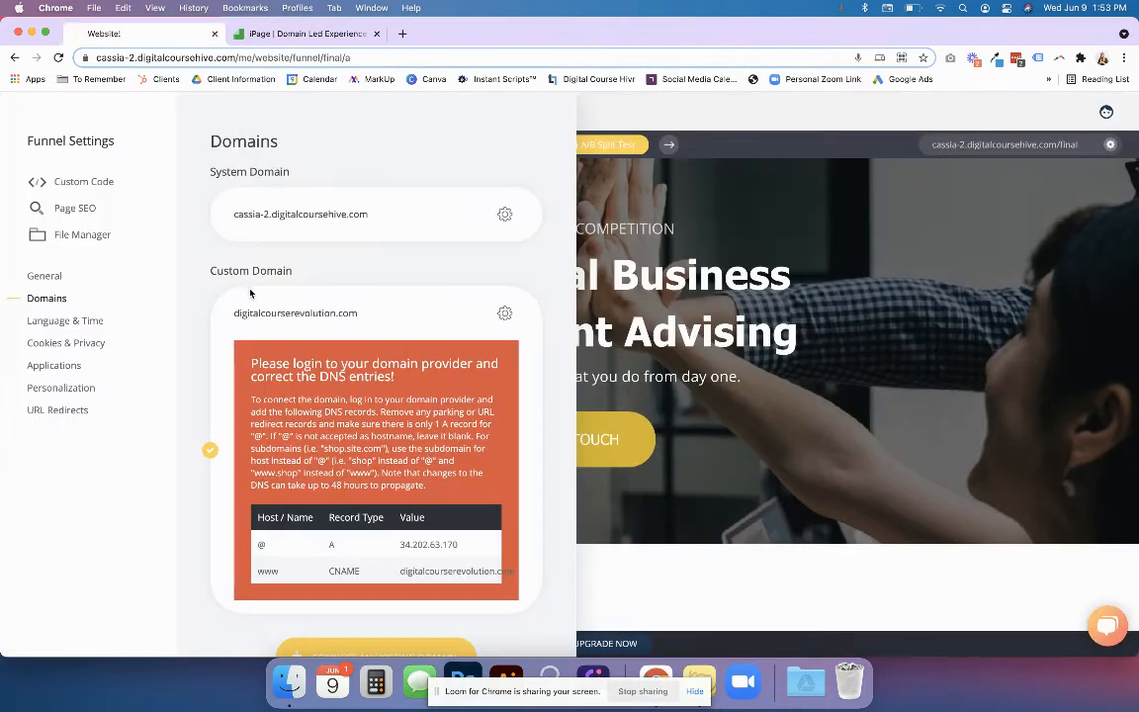
- Select the funnel's required @ A record IP, 34.202.63.170, to copy it
scroll(down, 3)
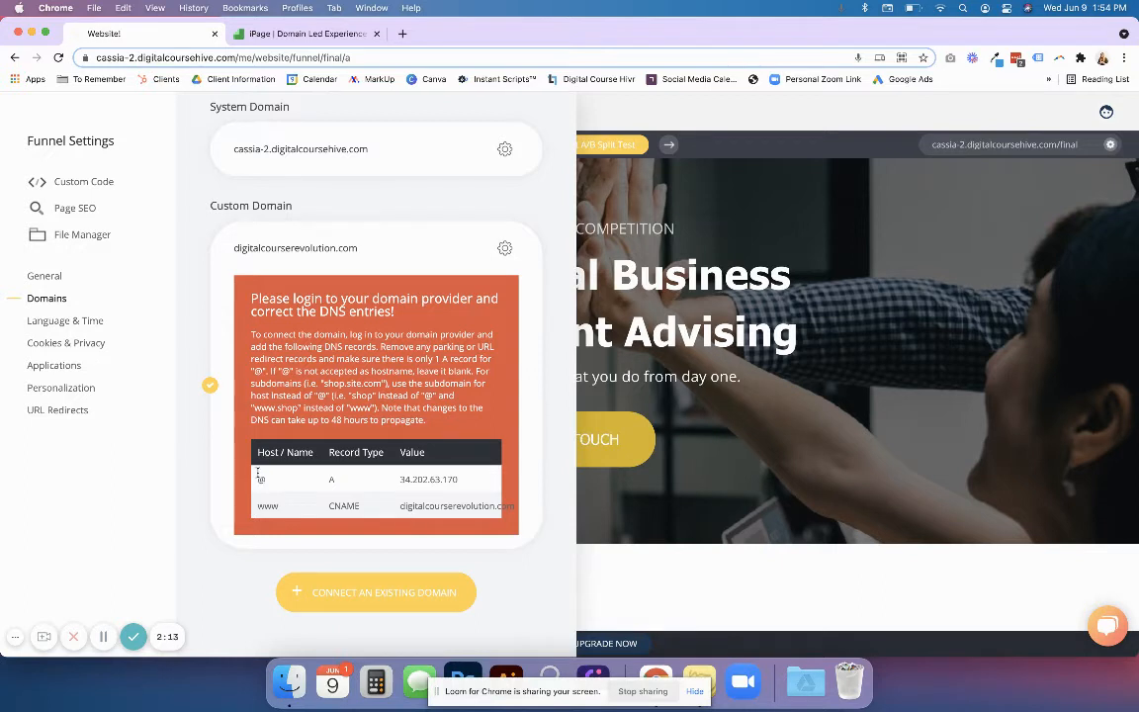
mouse_move(394, 484)
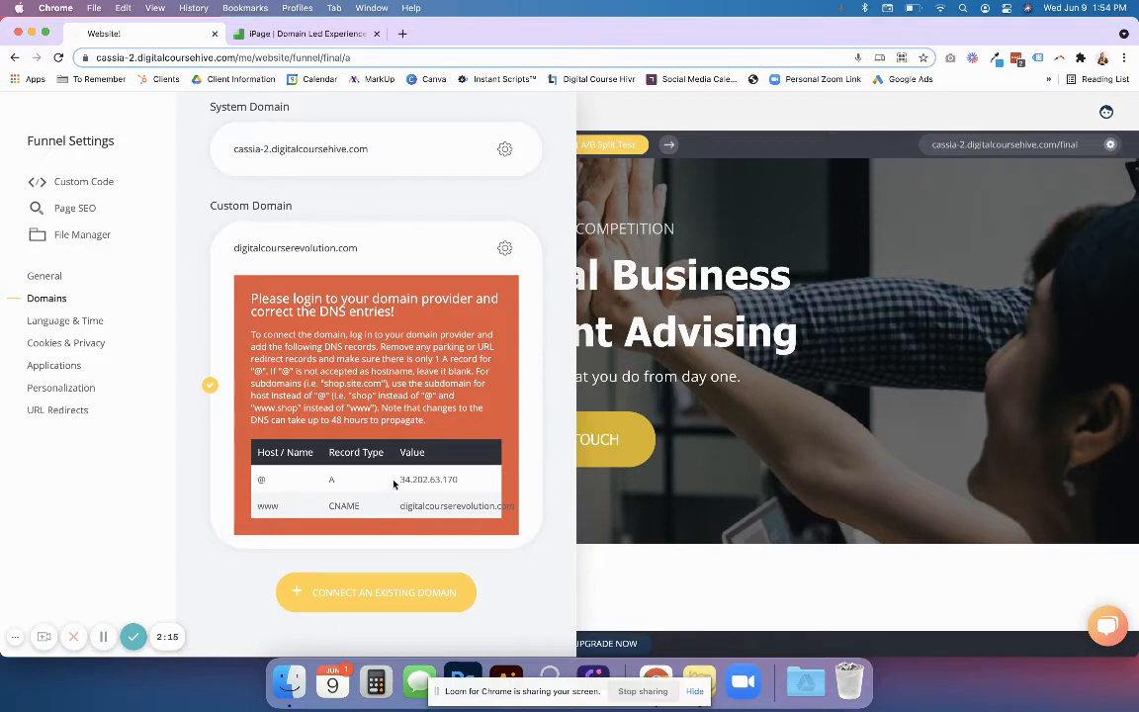
double_click(427, 481)
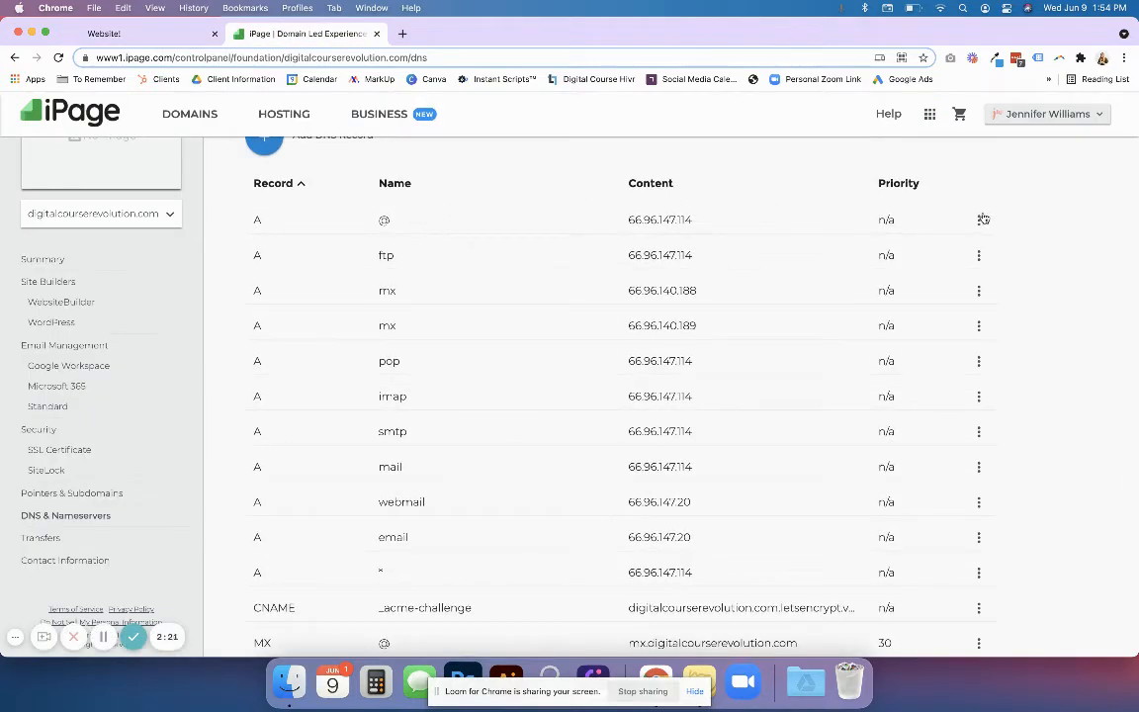
- Edit the @ A record to IP 34.202.63.170, keeping its type as A
click(978, 218)
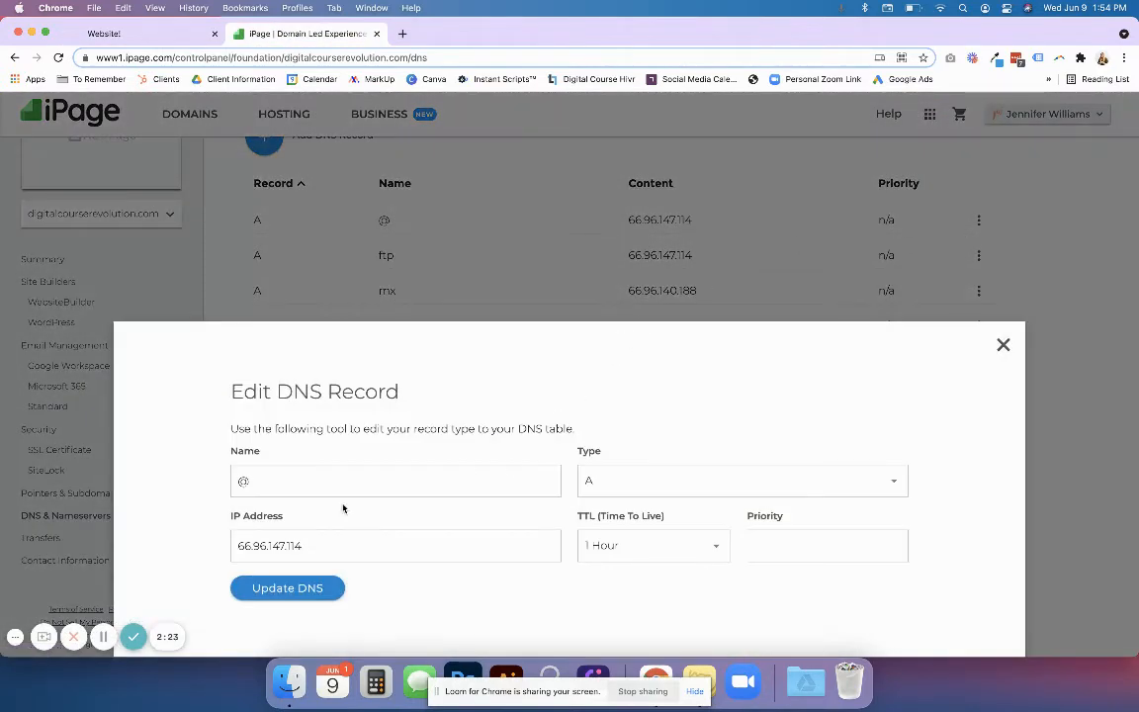
text(34.202.63.170)
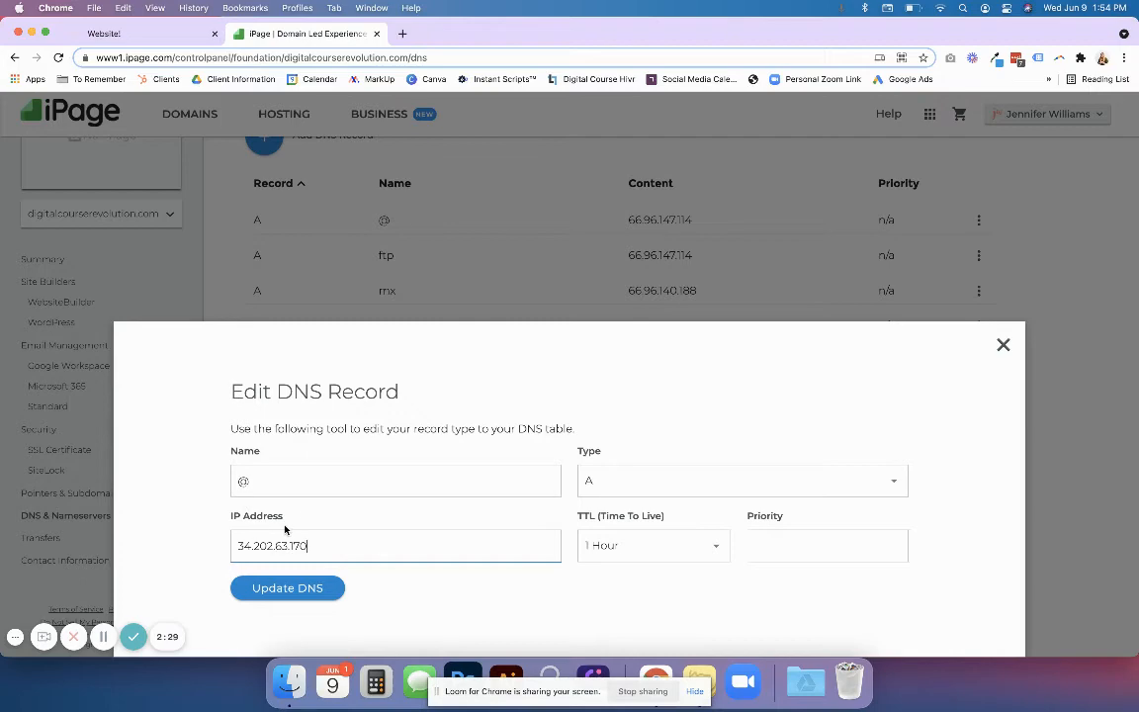
click(740, 480)
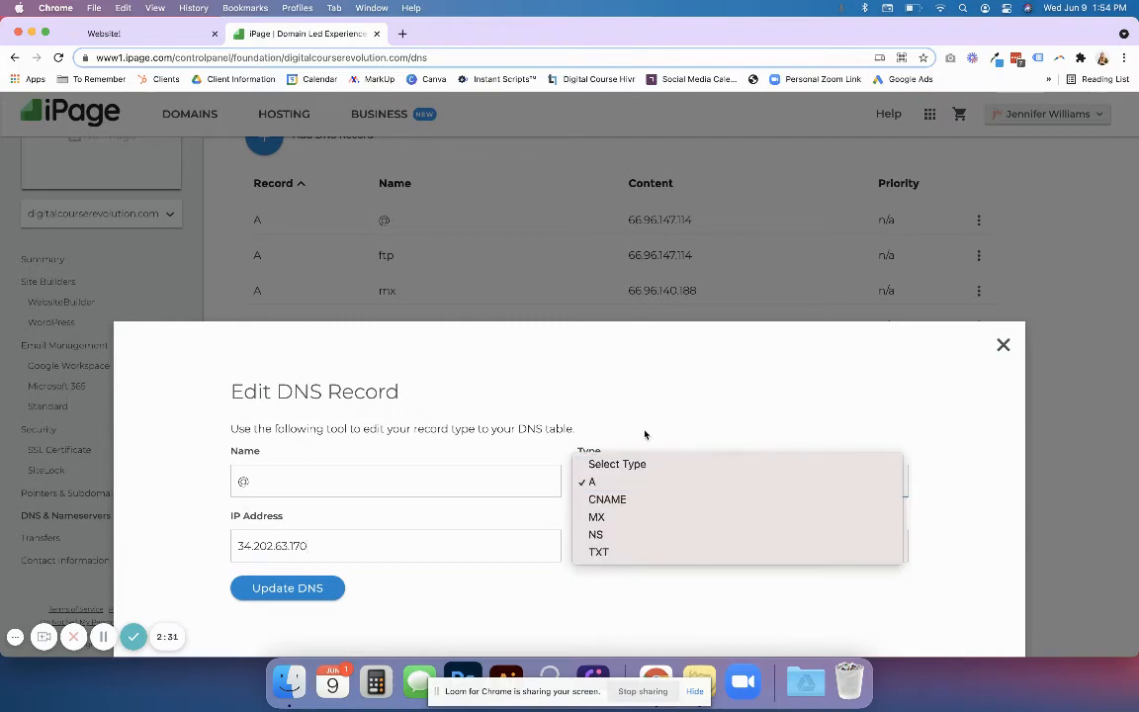
click(1002, 344)
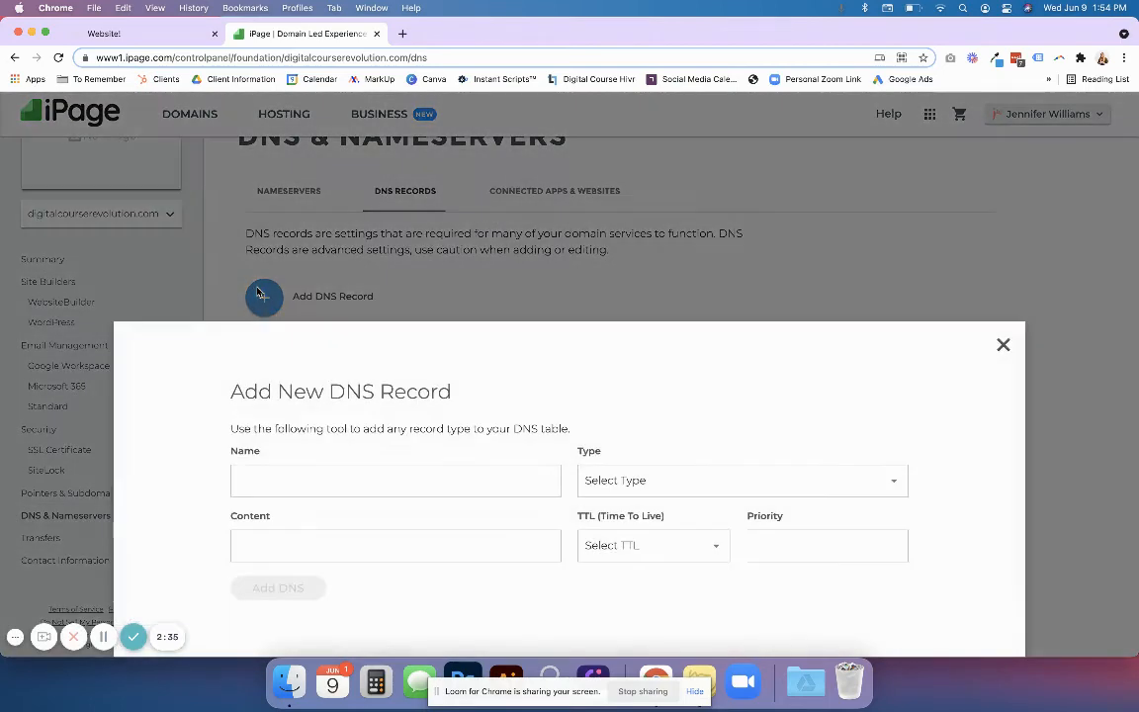
mouse_move(254, 312)
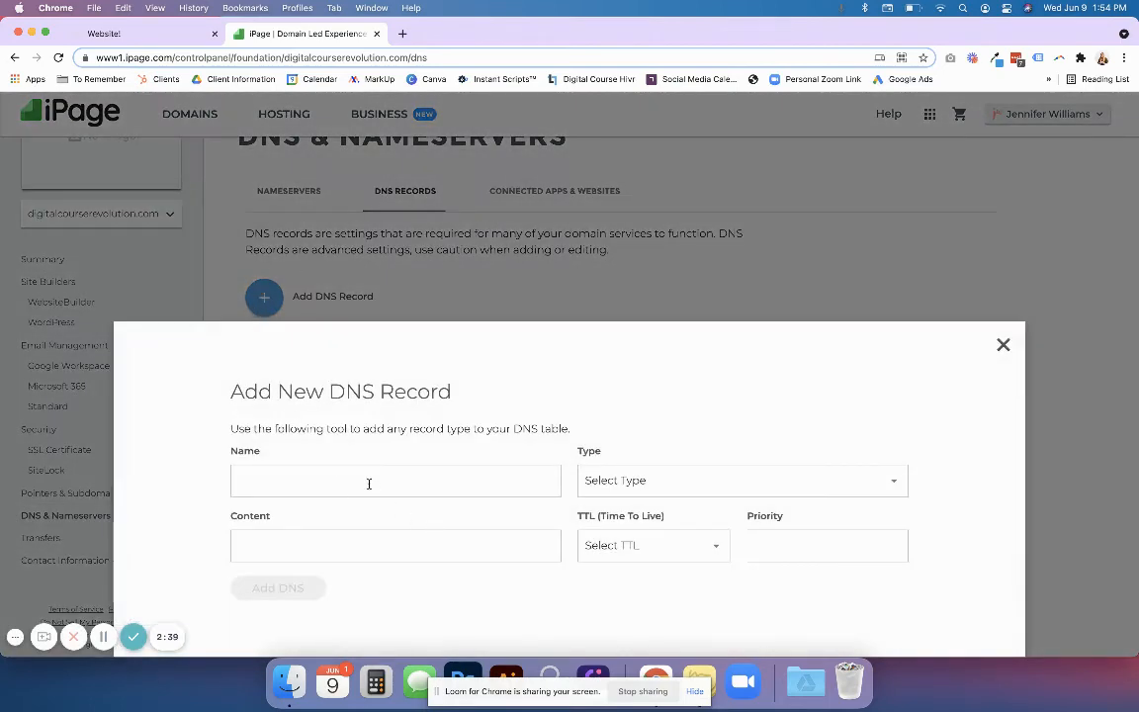
- Set the new DNS record's type to CNAME
click(739, 480)
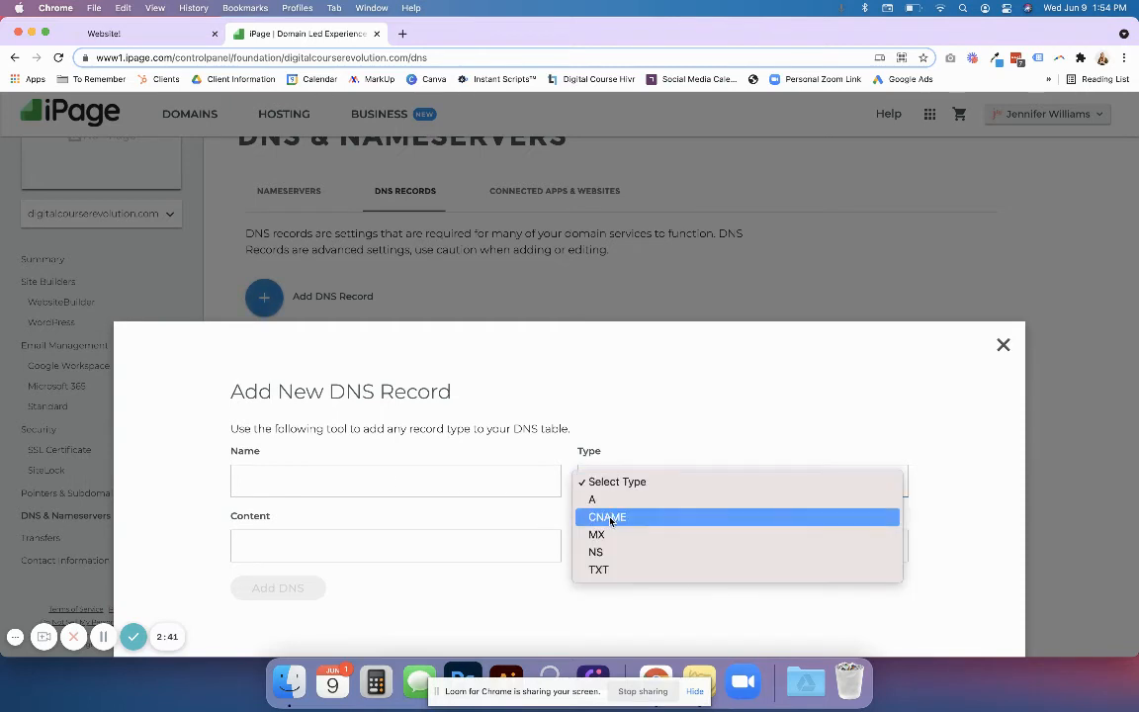
click(605, 516)
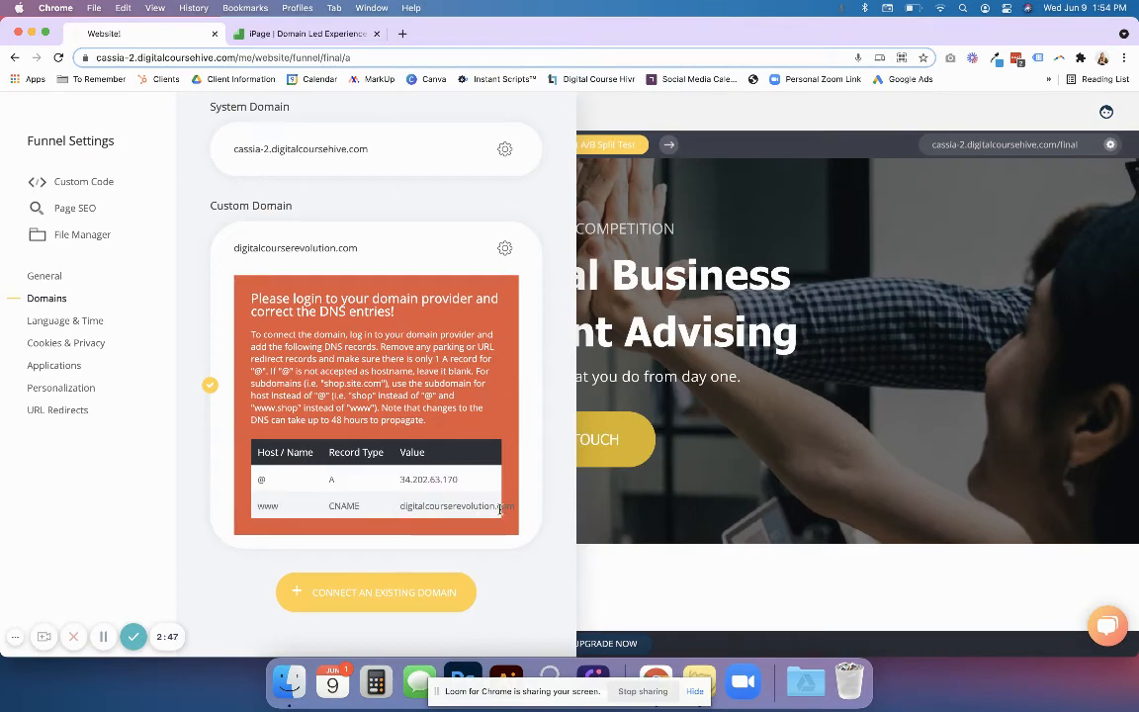
double_click(455, 506)
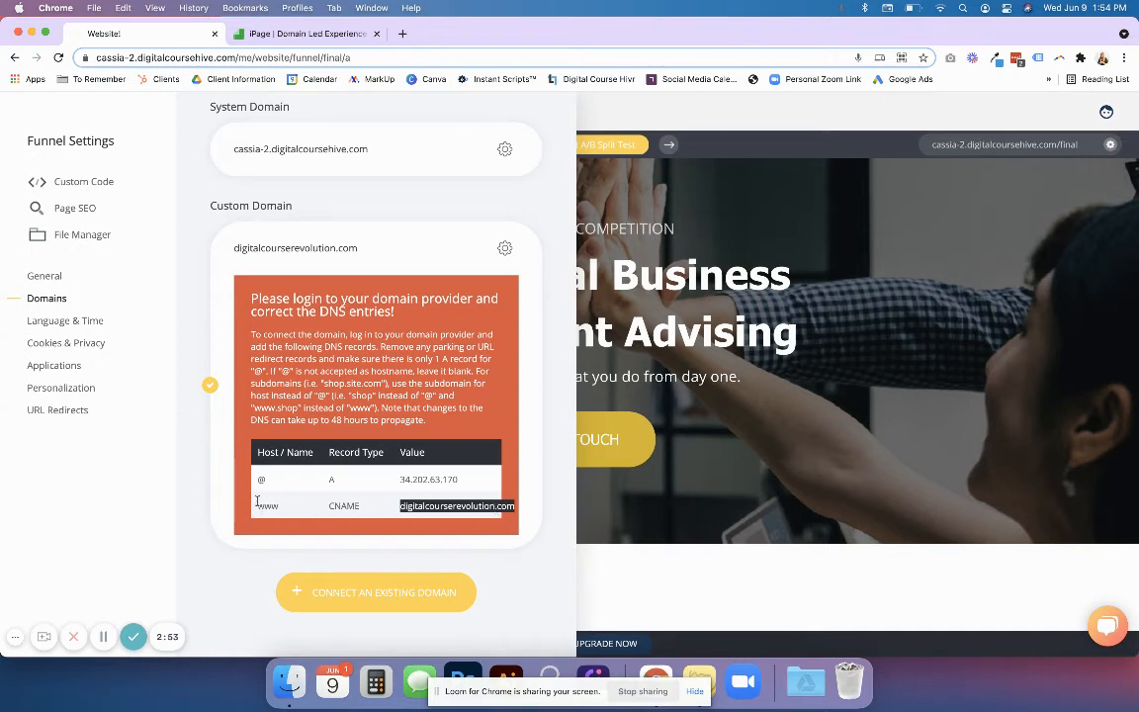
mouse_move(447, 514)
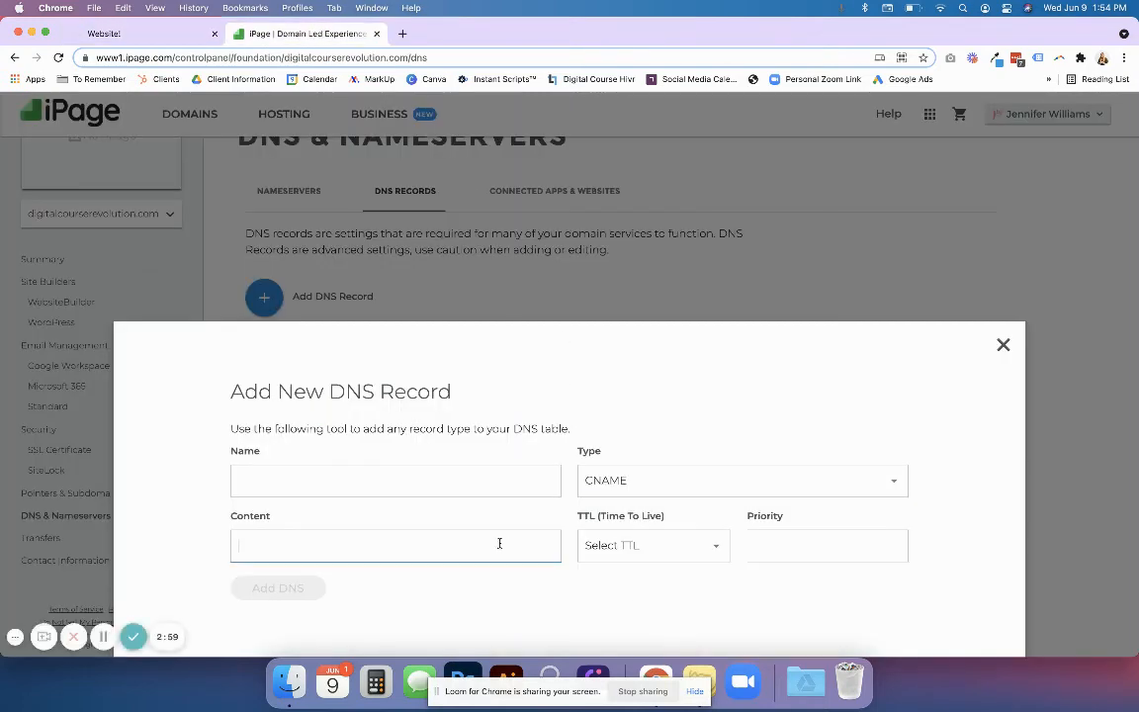
- Add a www CNAME record pointing to digitalcourserevolution.com with a 1/2 Hour TTL
text(digitalcourserevolution.com)
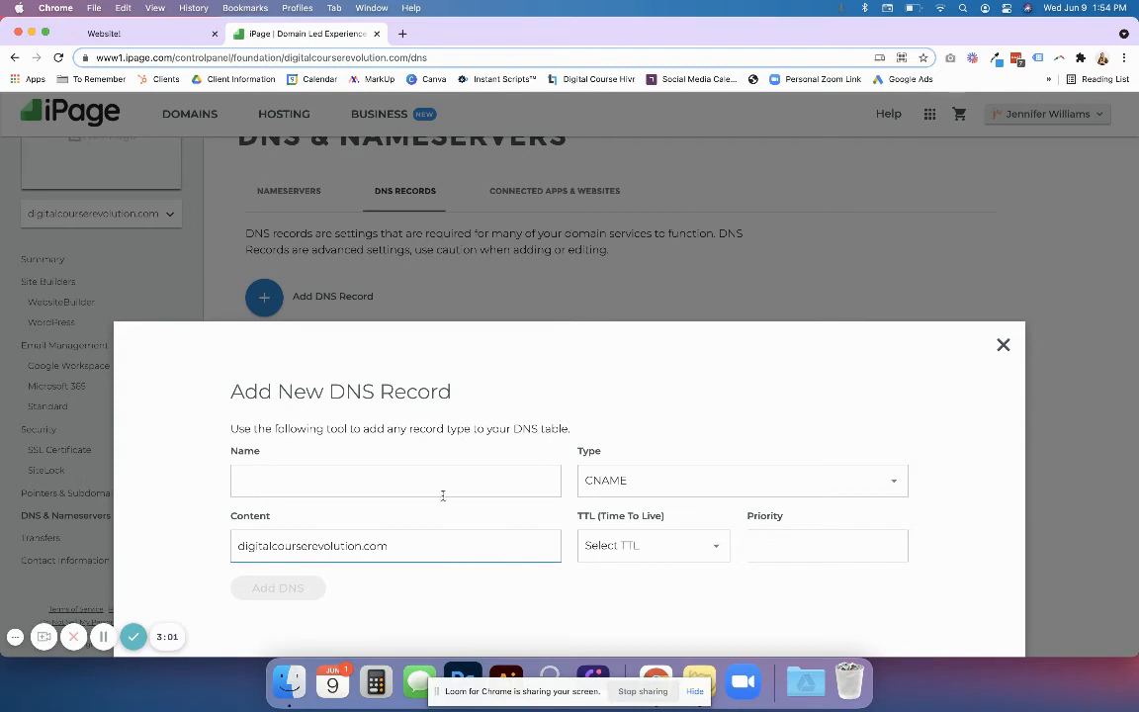
click(396, 480)
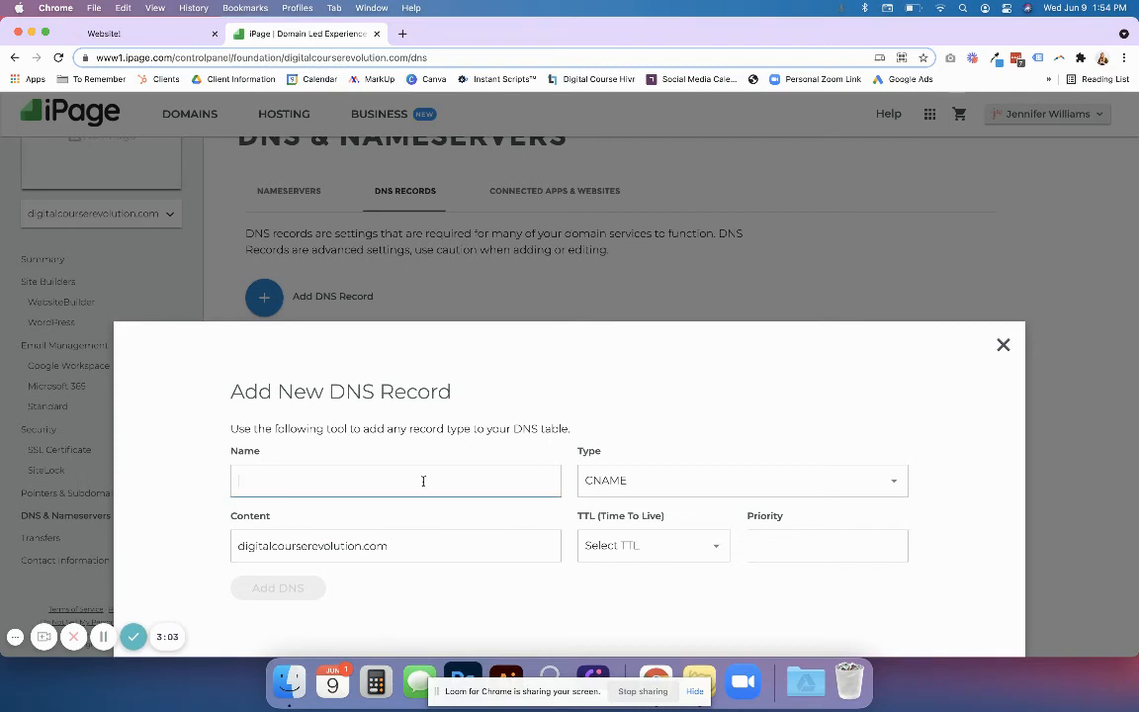
text(www)
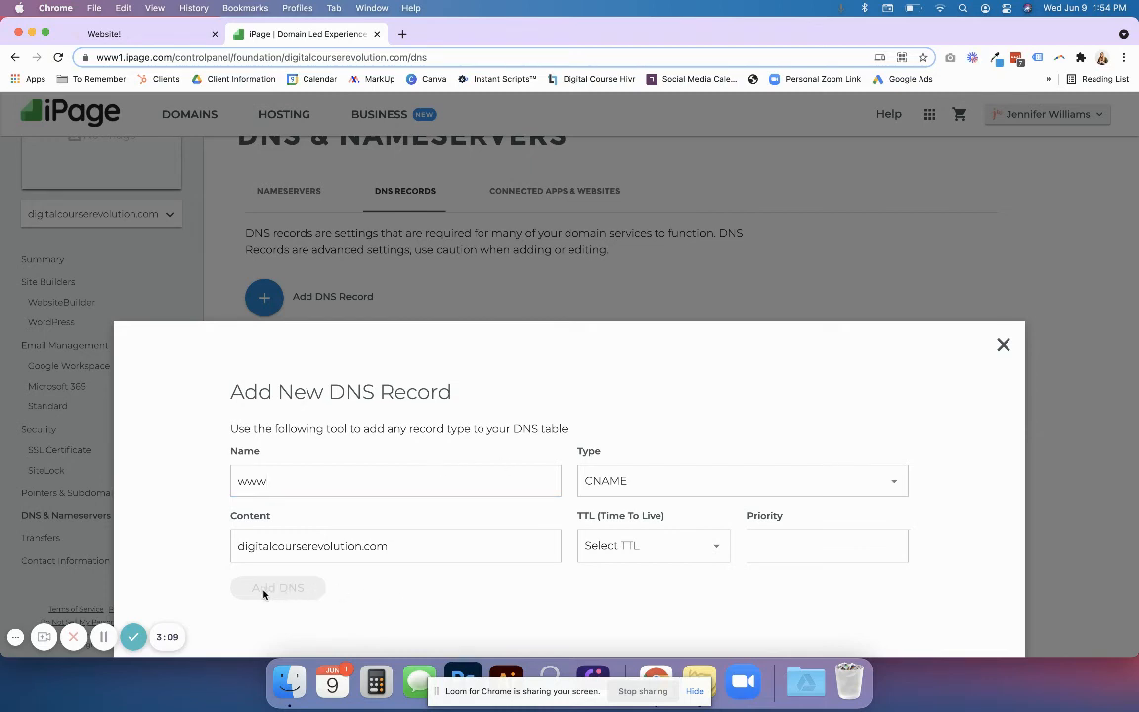
mouse_move(647, 577)
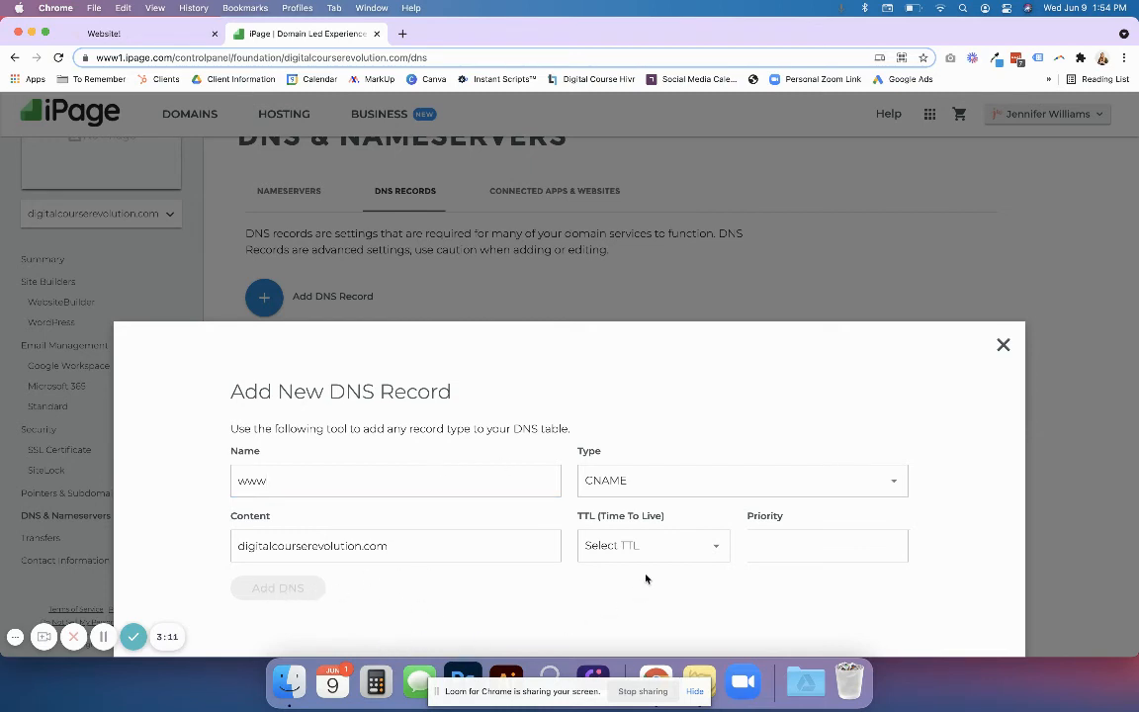
click(652, 546)
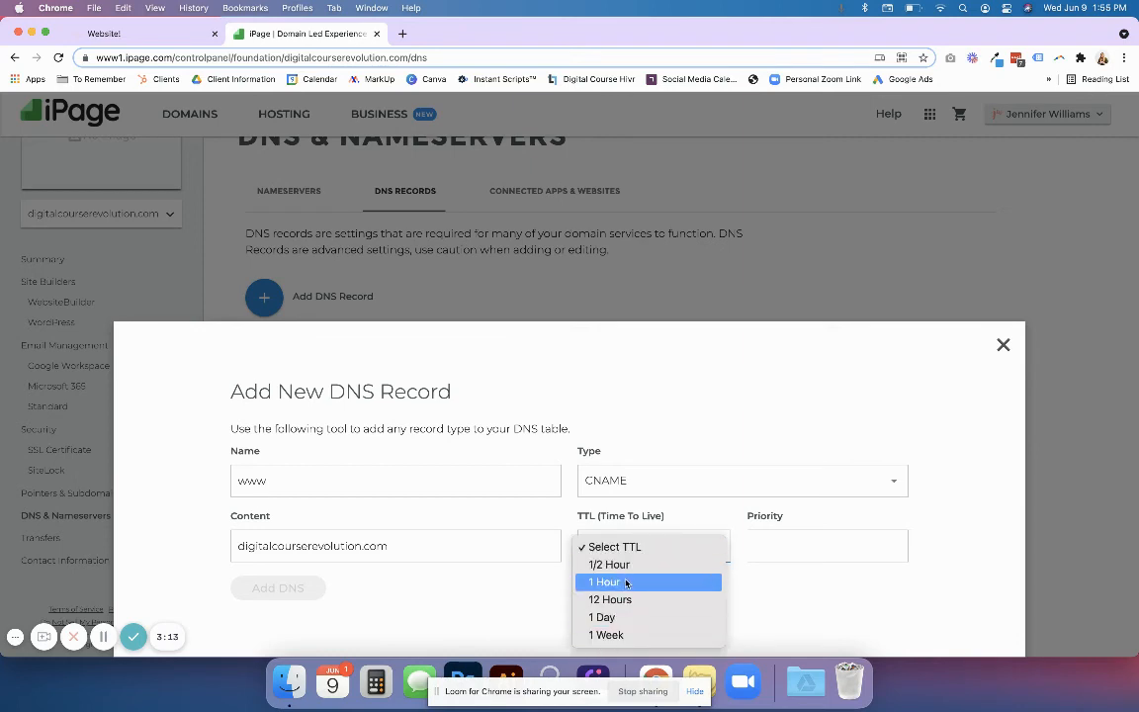
click(609, 565)
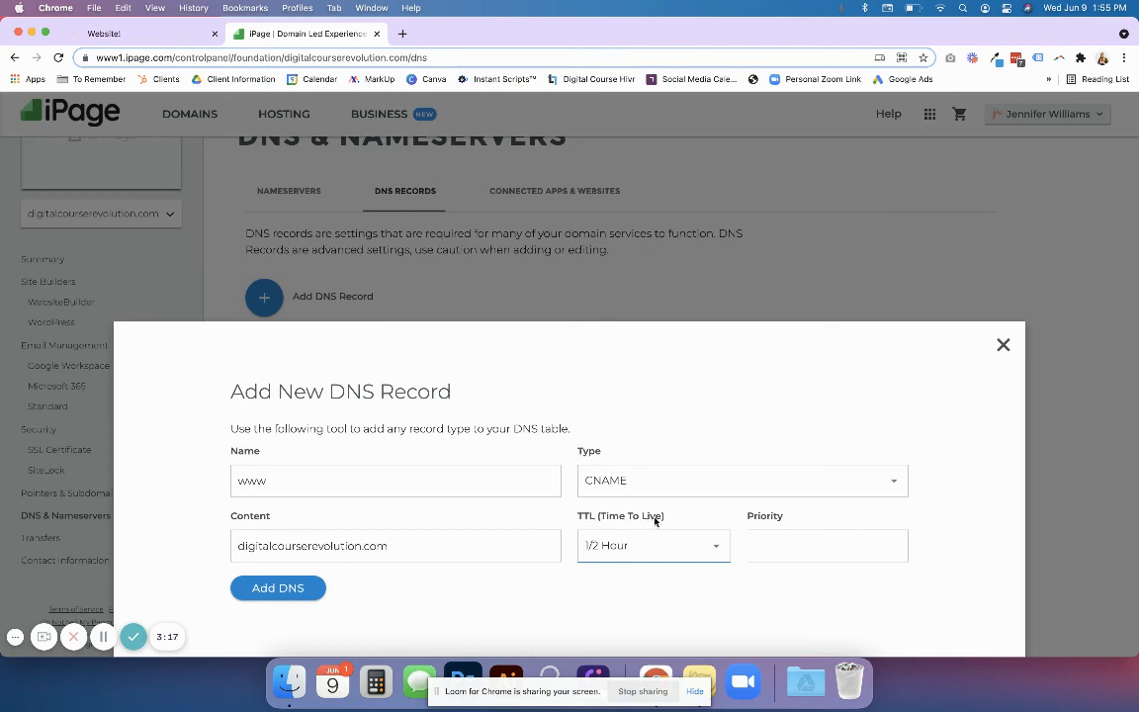
click(653, 546)
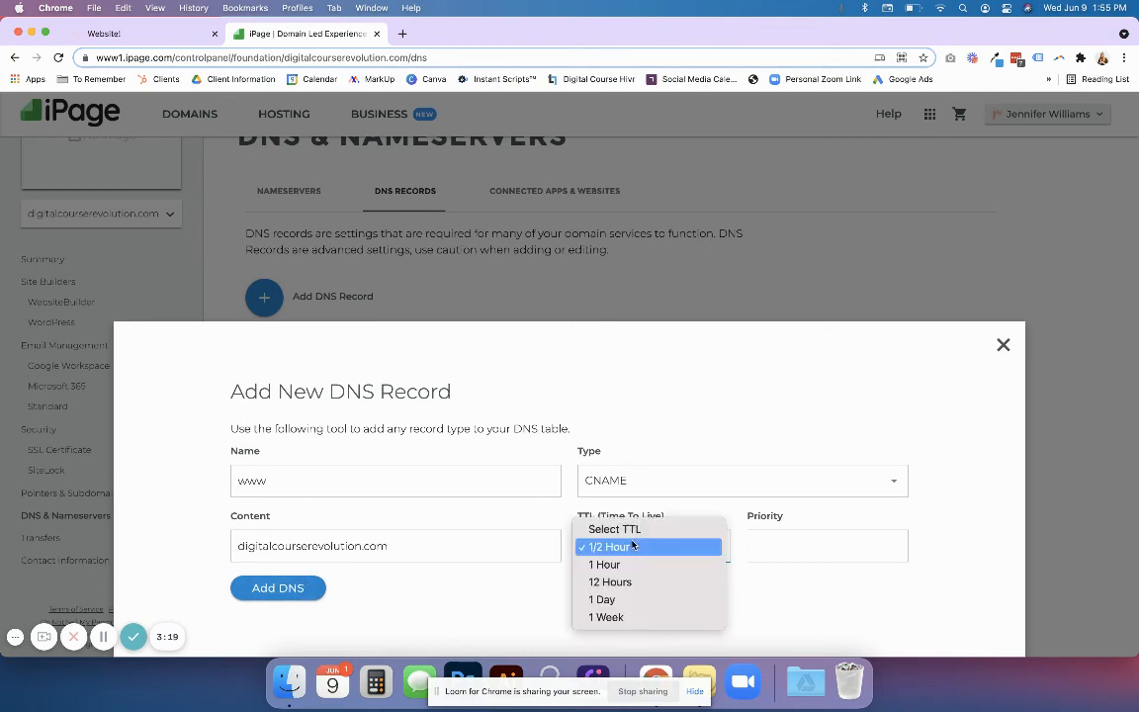
click(613, 545)
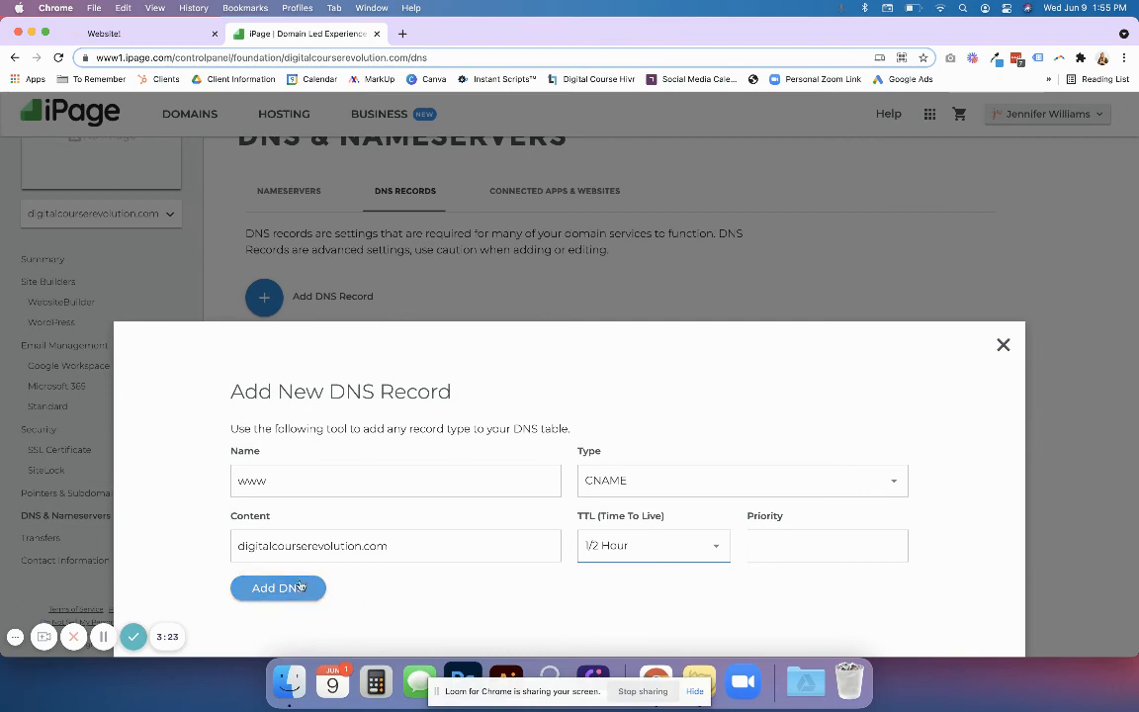
click(142, 32)
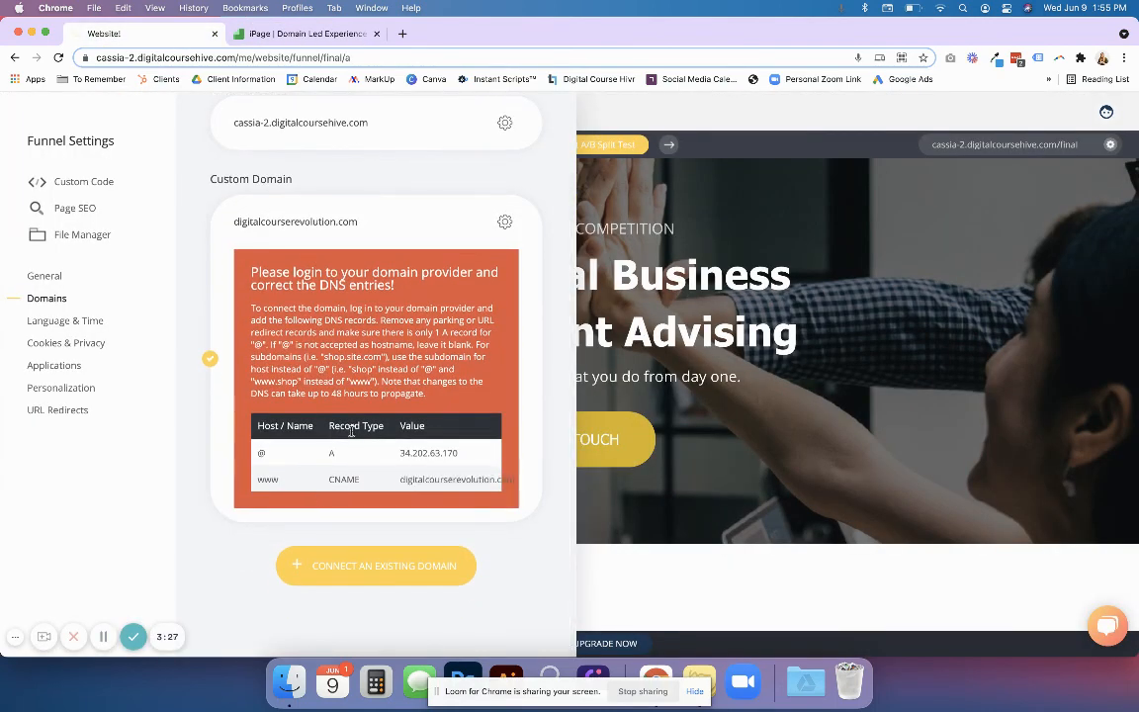
mouse_move(360, 617)
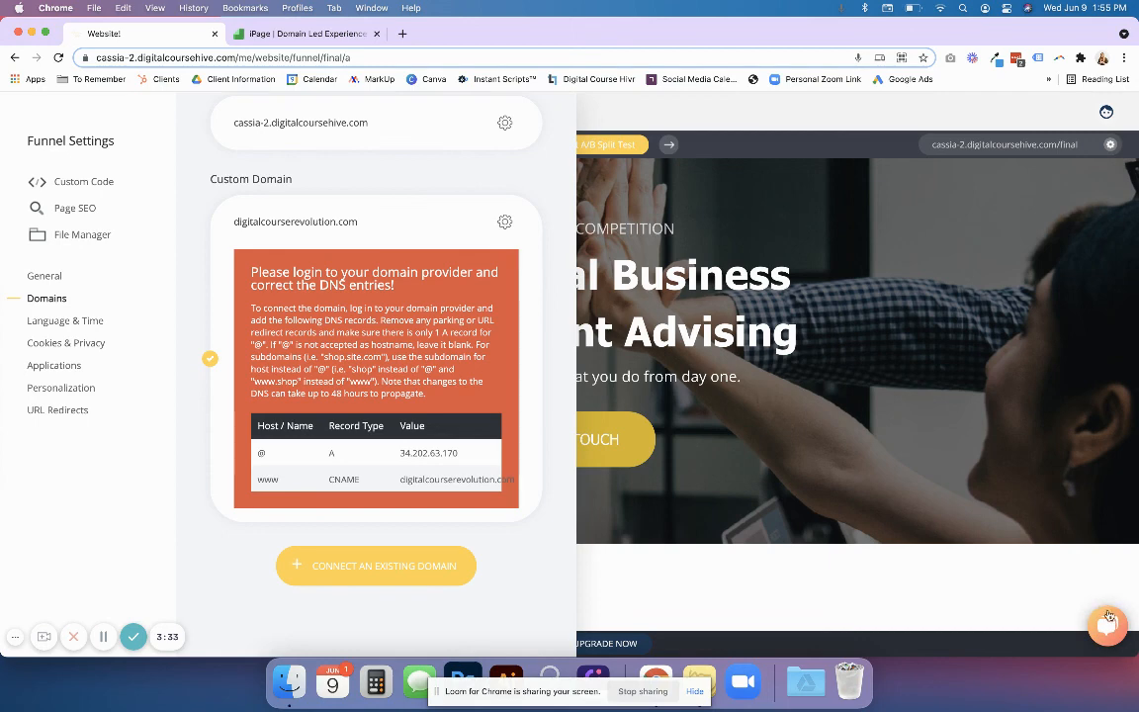
- Open the support chat from the bottom-right chat bubble
click(1107, 623)
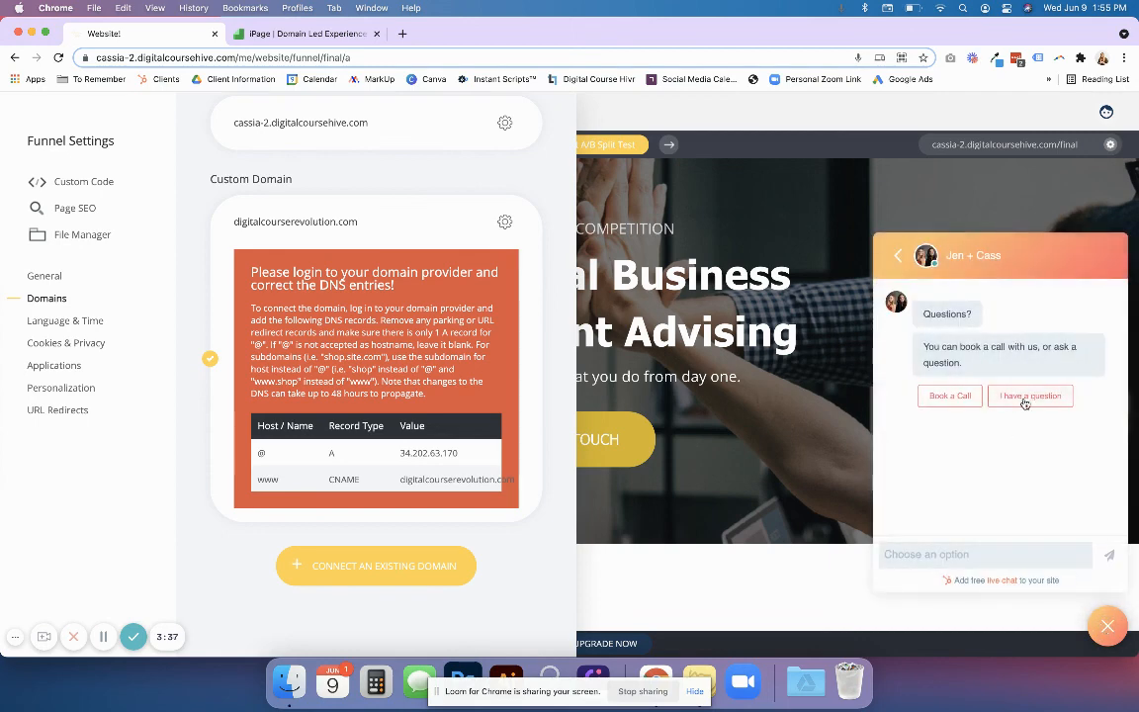
mouse_move(913, 376)
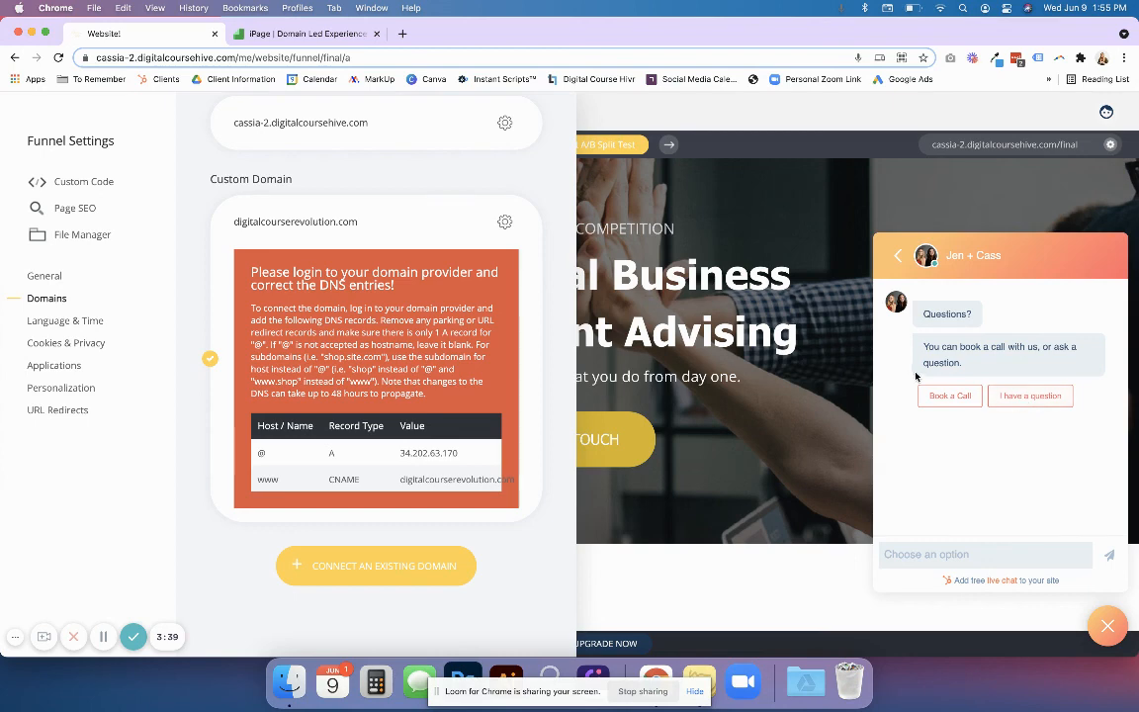